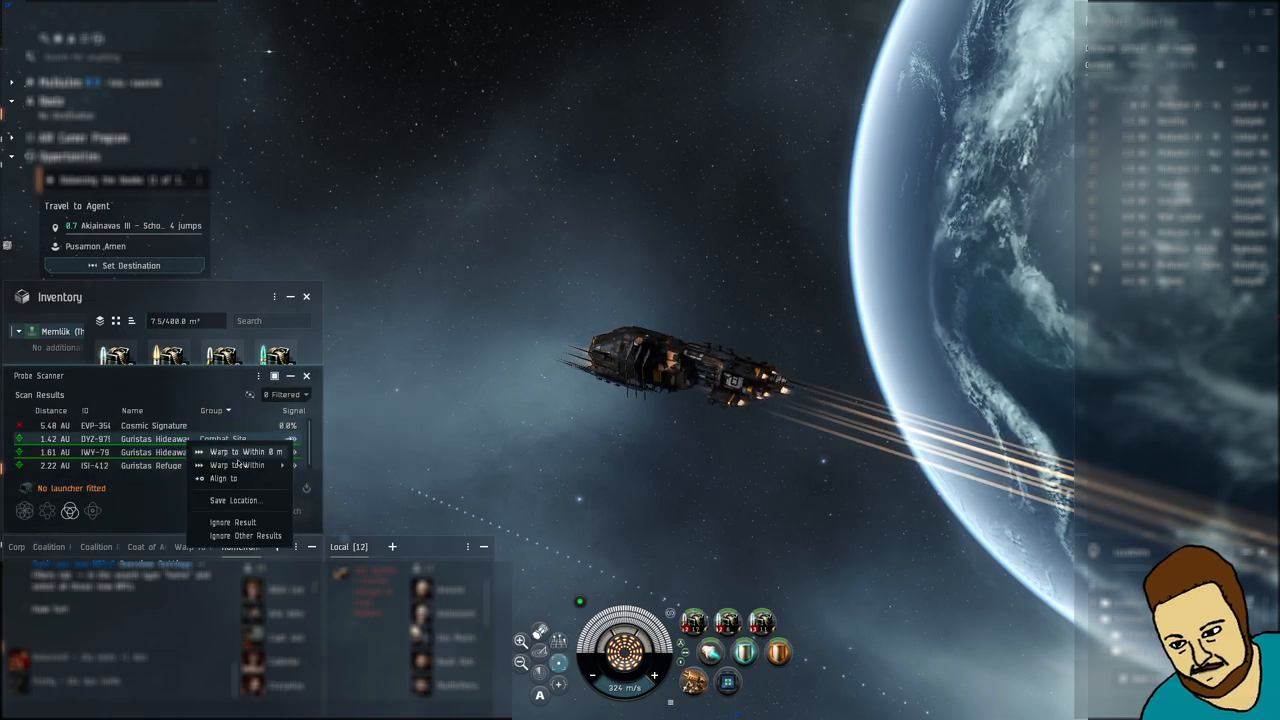
- Warp the destroyer to within 0 m of the scanned Guristas Combat Site
{"action": "left_click", "coordinate": [244, 452]}
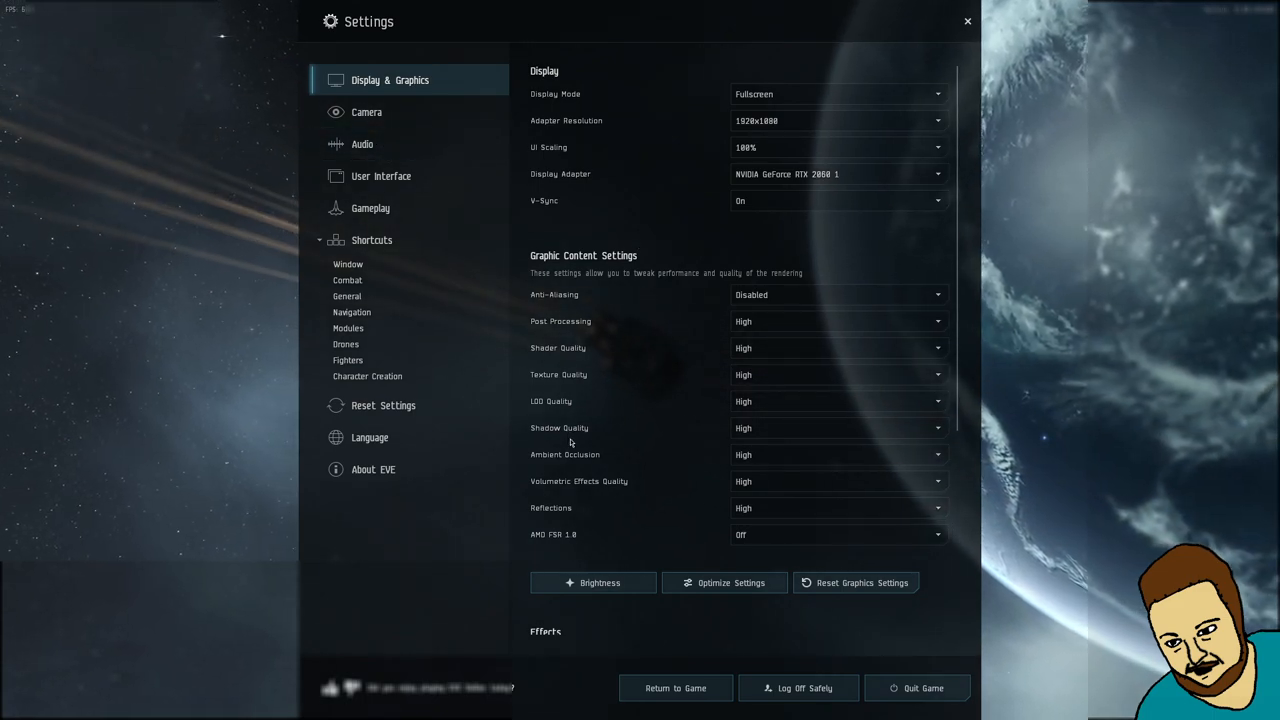
- Turn the Master Level volume down in the Audio settings
{"action": "left_click", "coordinate": [362, 144]}
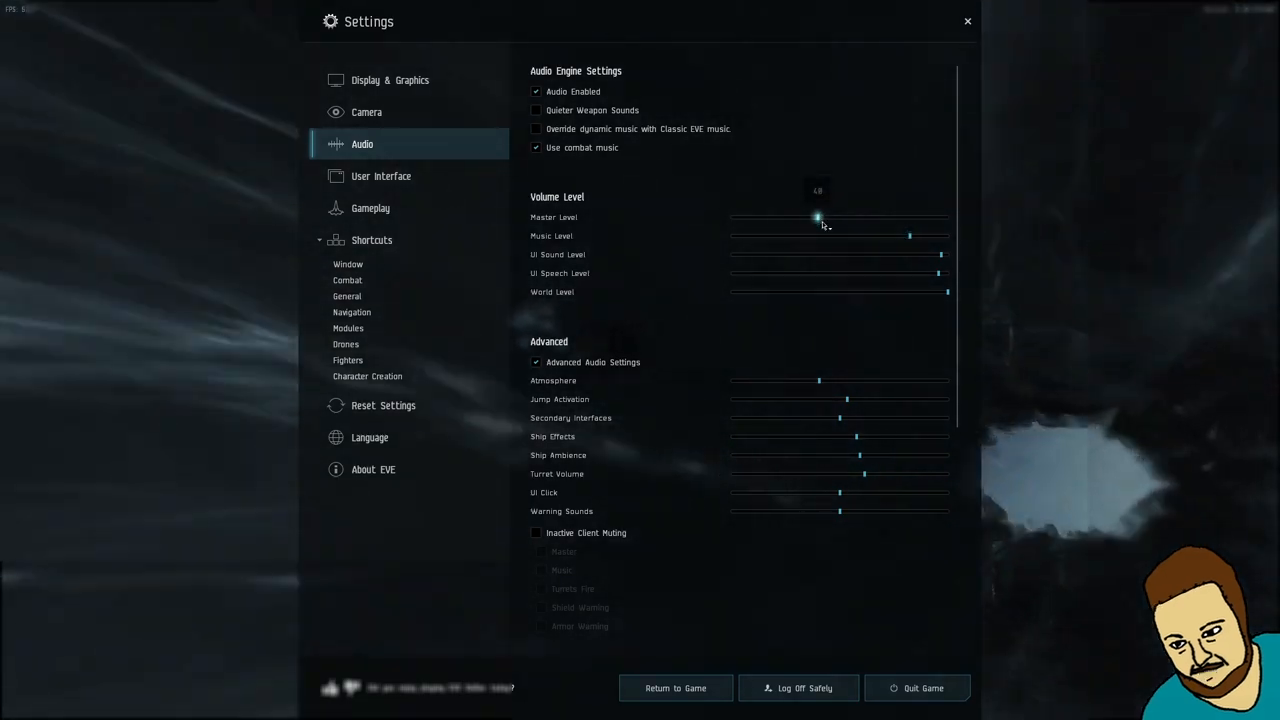
{"action": "left_click_drag", "start_coordinate": [818, 216], "coordinate": [840, 216]}
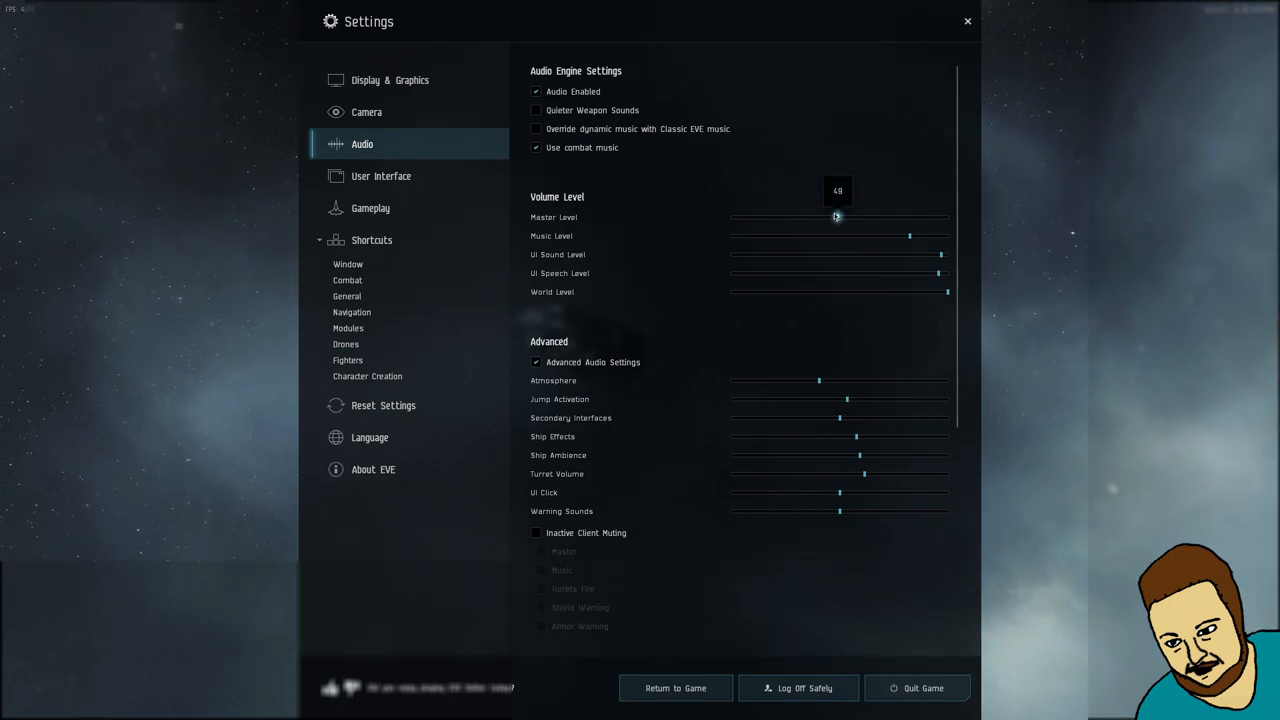
{"action": "left_click_drag", "start_coordinate": [836, 216], "coordinate": [828, 216]}
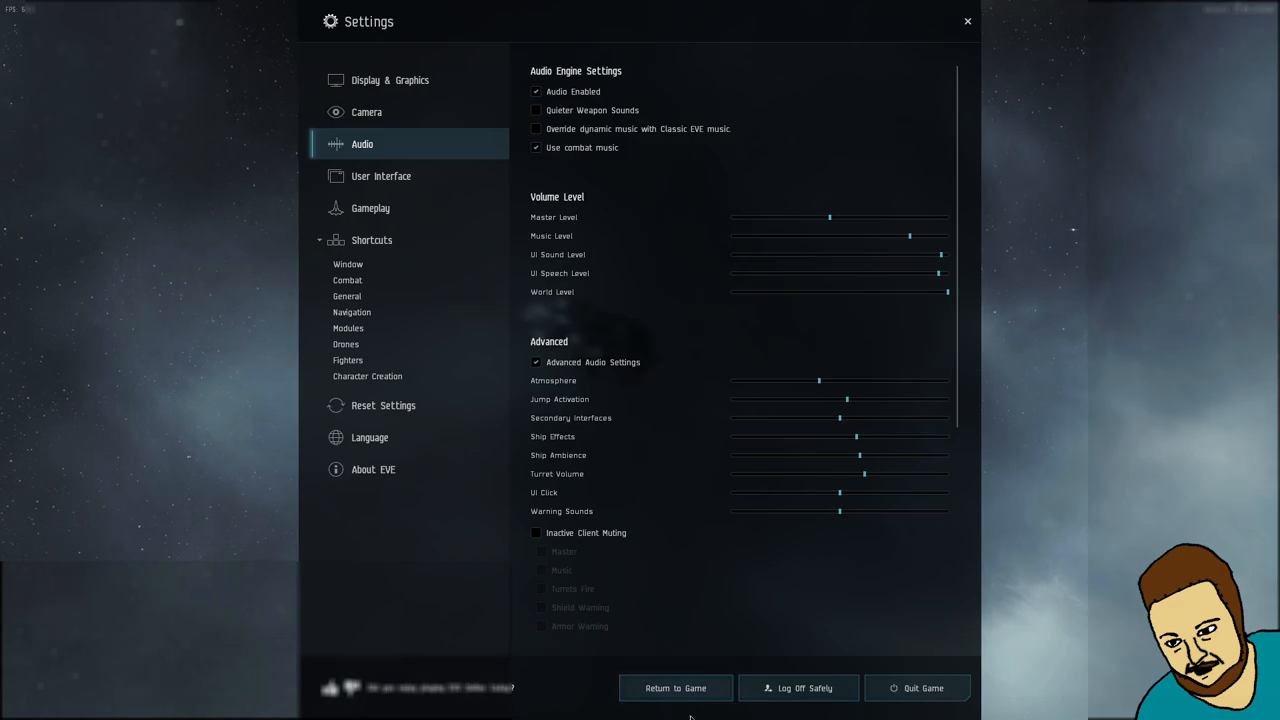
{"action": "left_click_drag", "start_coordinate": [828, 216], "coordinate": [824, 216]}
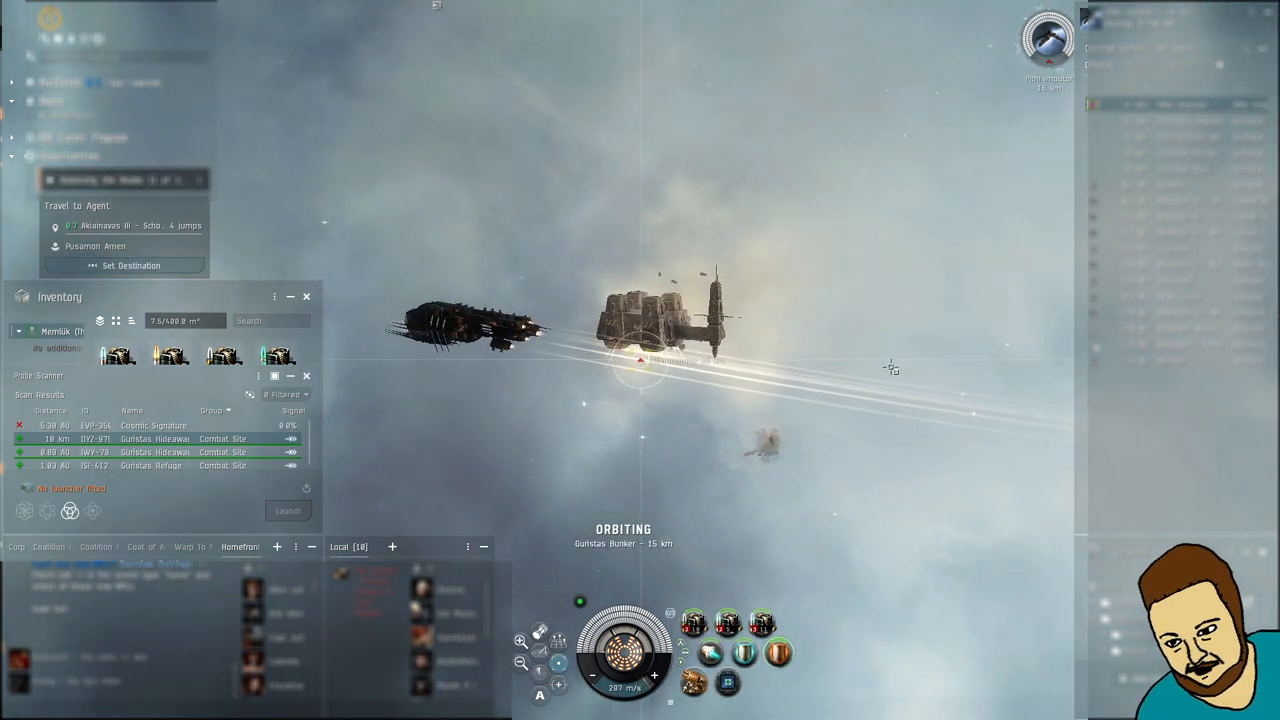
{"action": "mouse_move", "coordinate": [762, 610]}
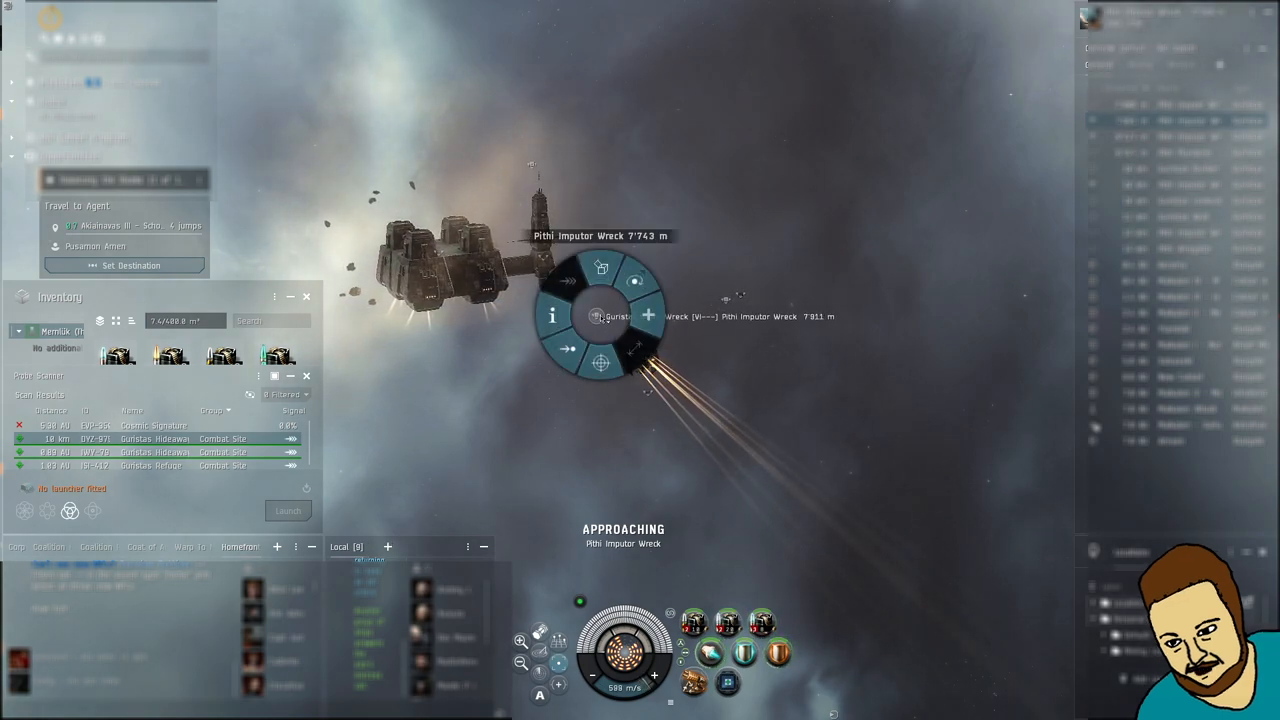
- Loot all metal scraps and modules from the Pithi Impulsor wrecks into the hold
{"action": "left_click", "coordinate": [600, 264]}
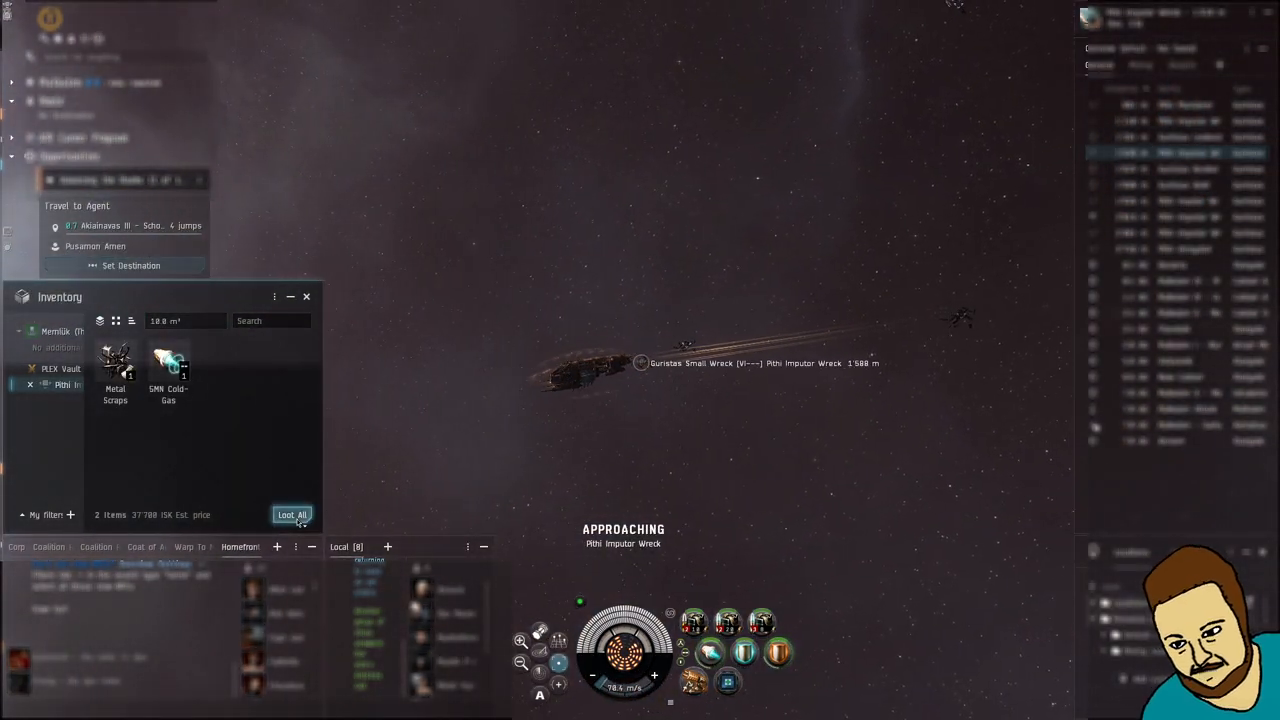
{"action": "left_click", "coordinate": [292, 514]}
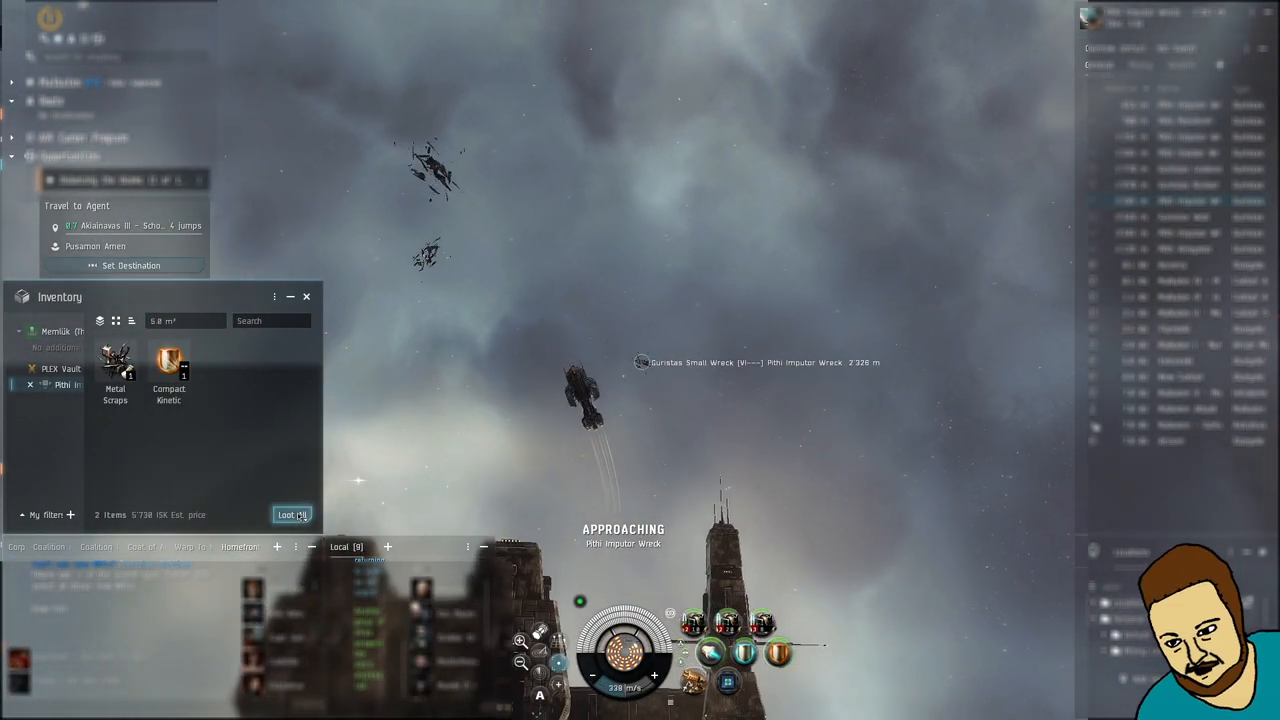
{"action": "left_click", "coordinate": [292, 514]}
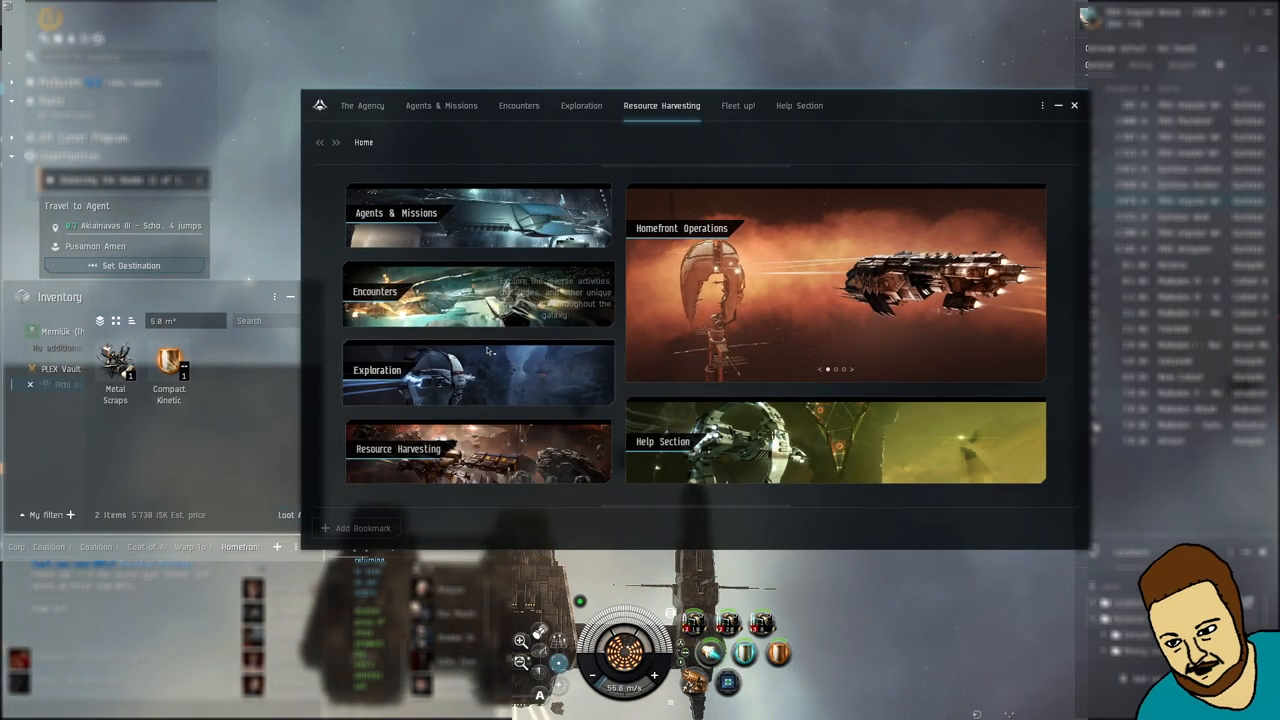
{"action": "mouse_move", "coordinate": [470, 390]}
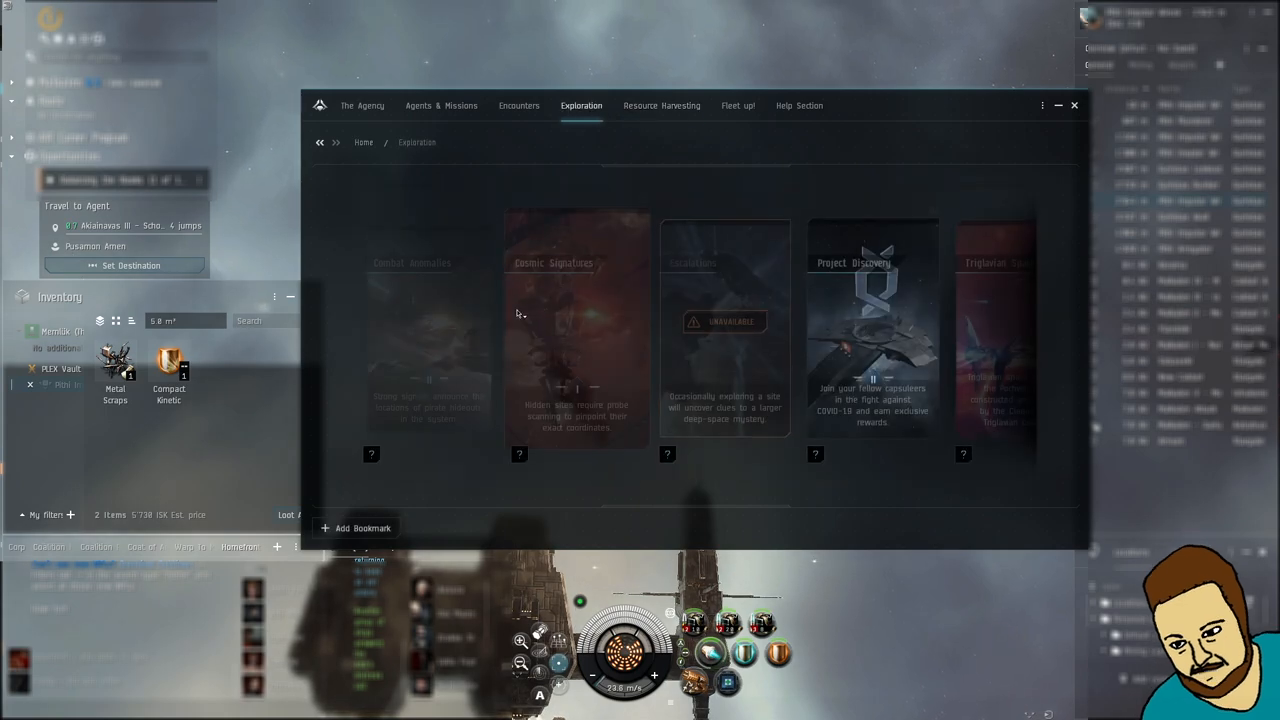
- Browse the Agency's Encounters, Exploration, Cosmic Signatures and Agents & Missions sections
{"action": "left_click", "coordinate": [520, 104]}
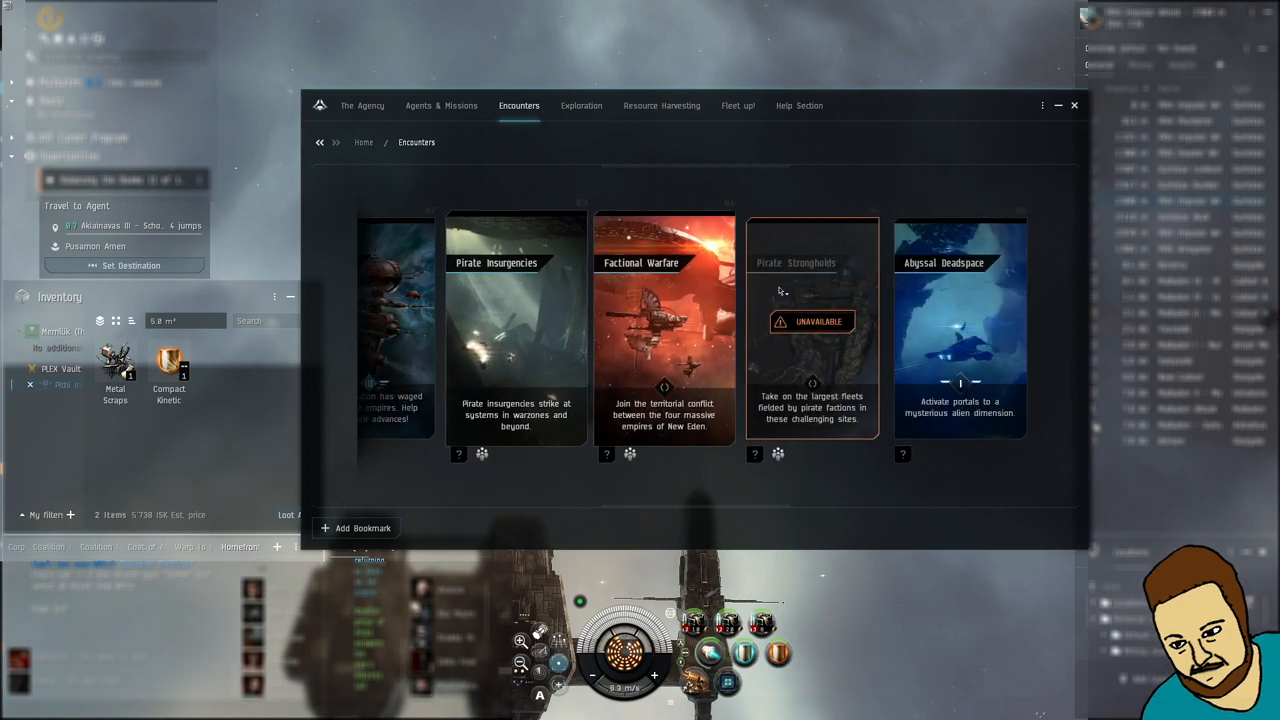
{"action": "mouse_move", "coordinate": [818, 320]}
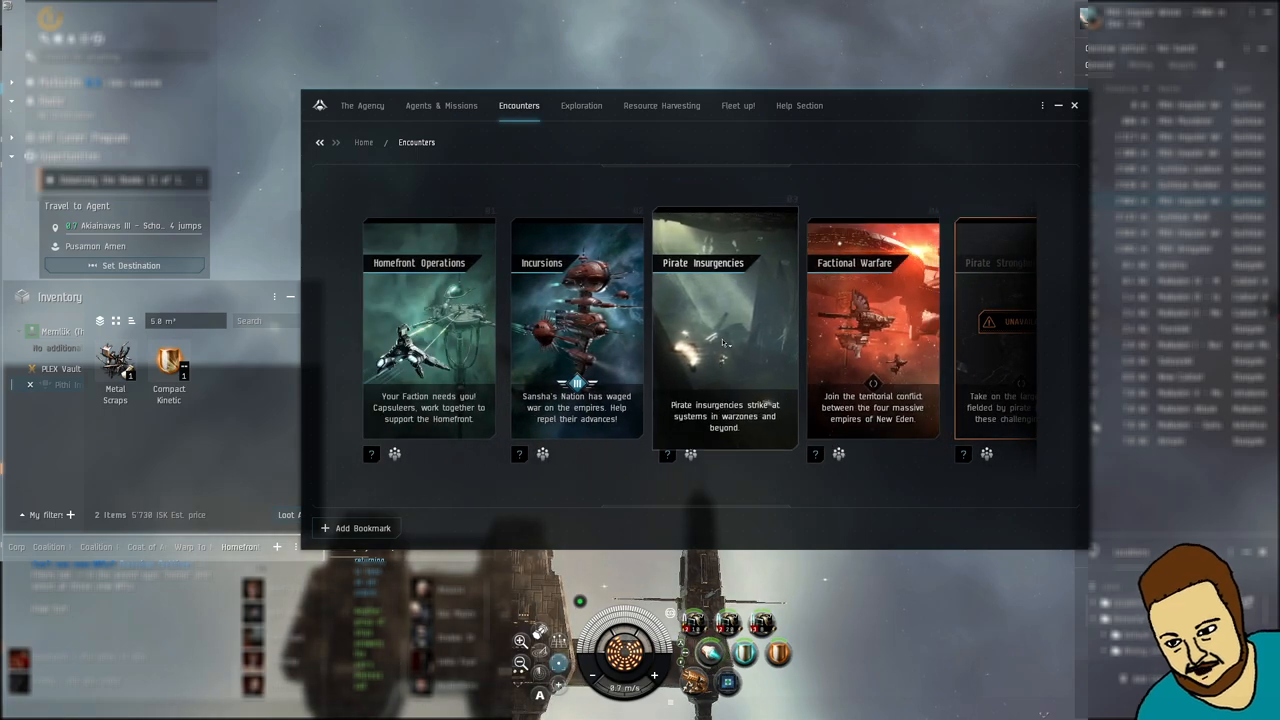
{"action": "left_click", "coordinate": [580, 104]}
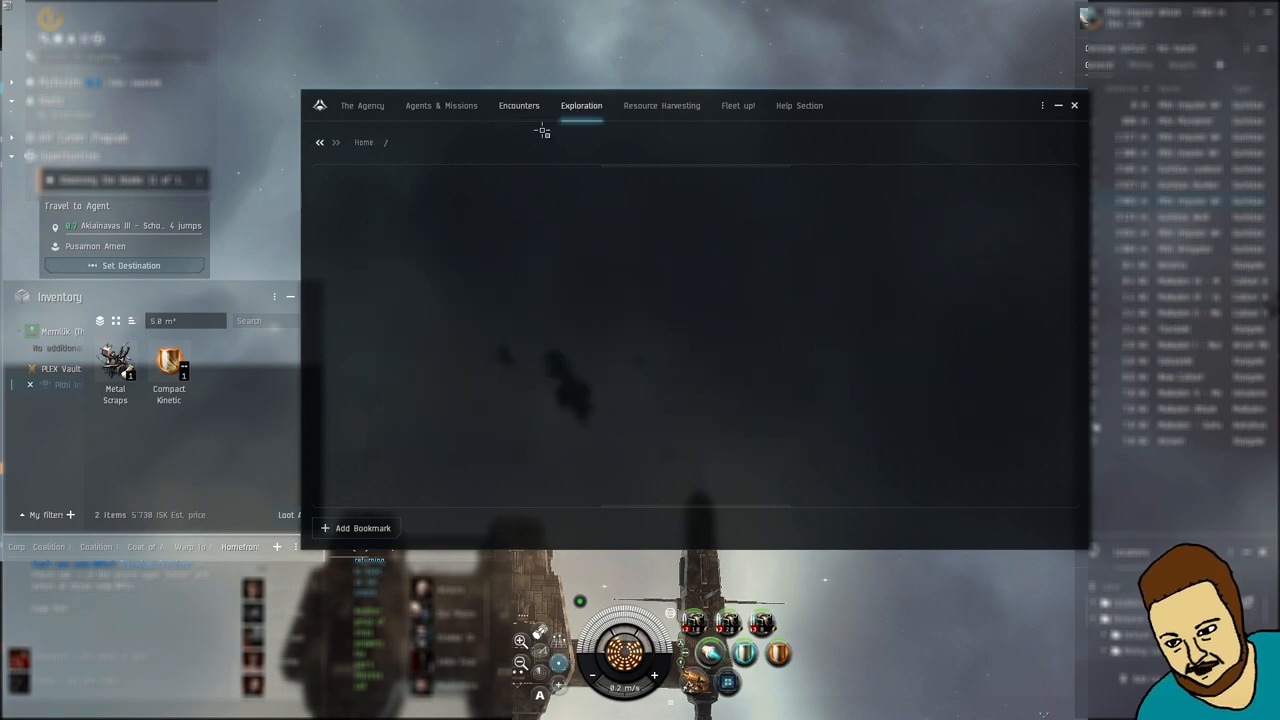
{"action": "left_click", "coordinate": [580, 104]}
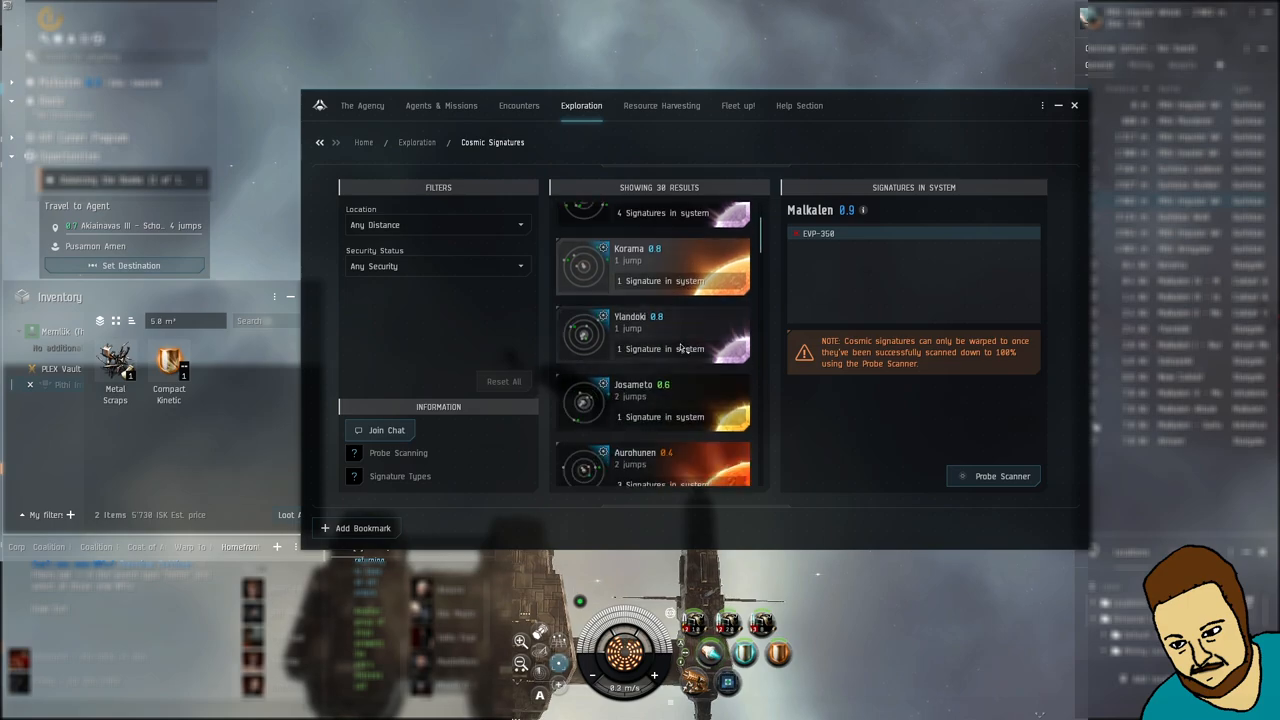
{"action": "scroll", "scroll_direction": "down", "scroll_amount": 3}
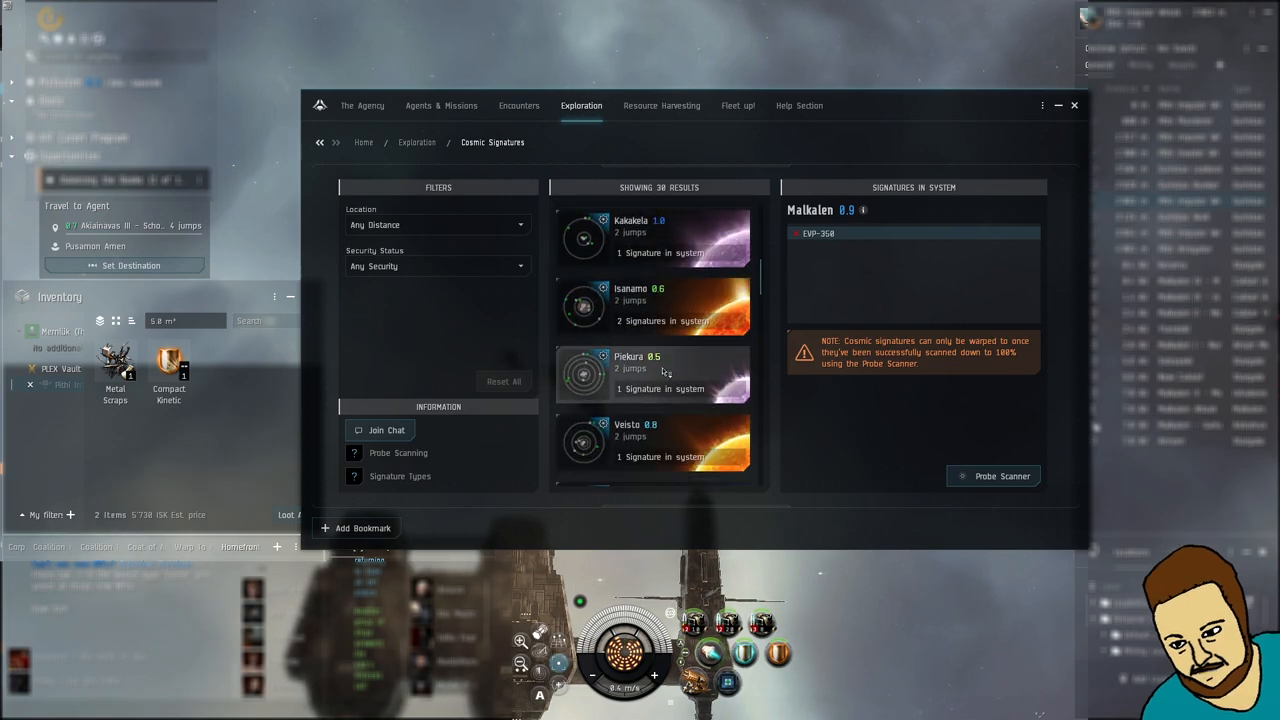
{"action": "left_click", "coordinate": [518, 104]}
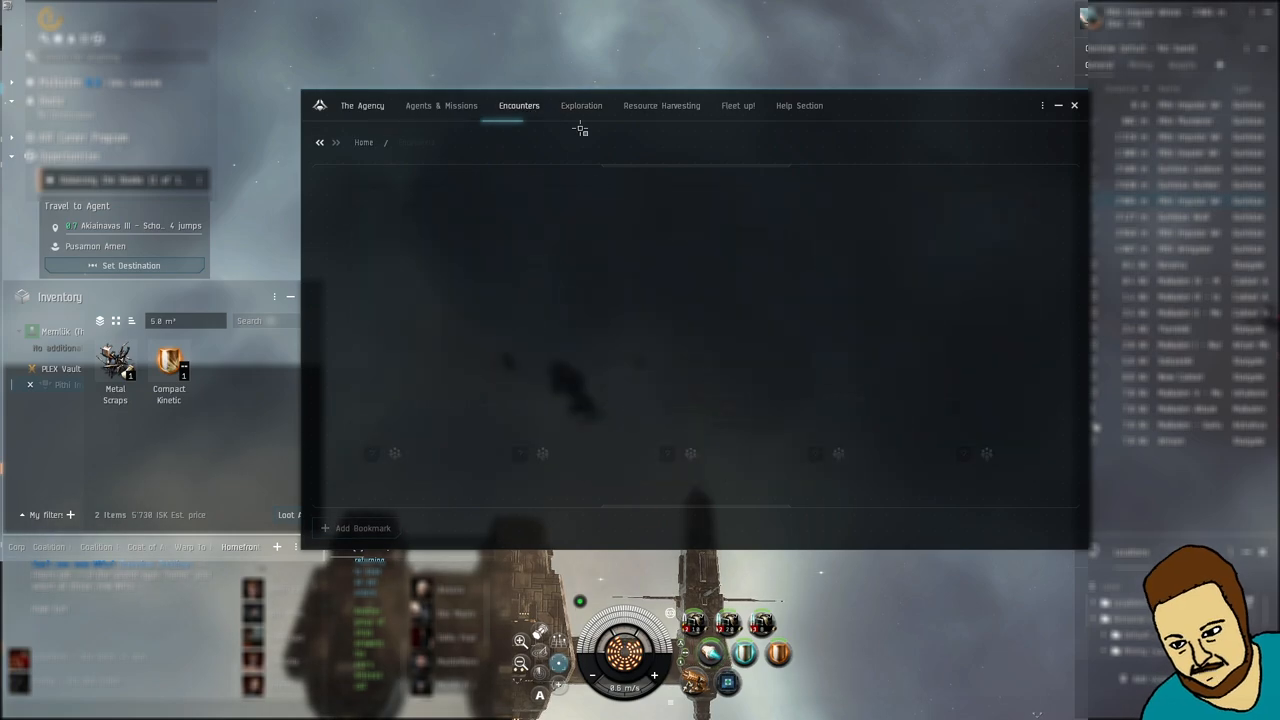
{"action": "left_click", "coordinate": [440, 104]}
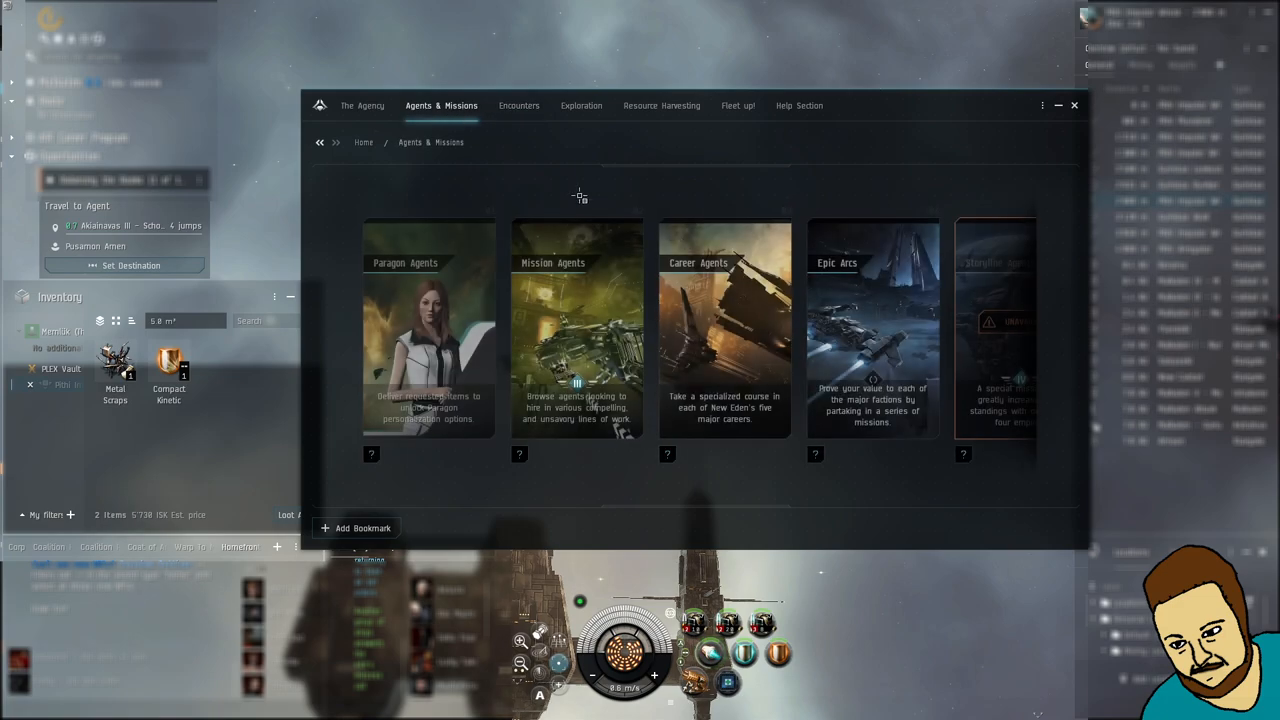
- List high-sec combat anomalies with Malkalen's Guristas Hideaway and Refuge sites selected
{"action": "left_click", "coordinate": [580, 104]}
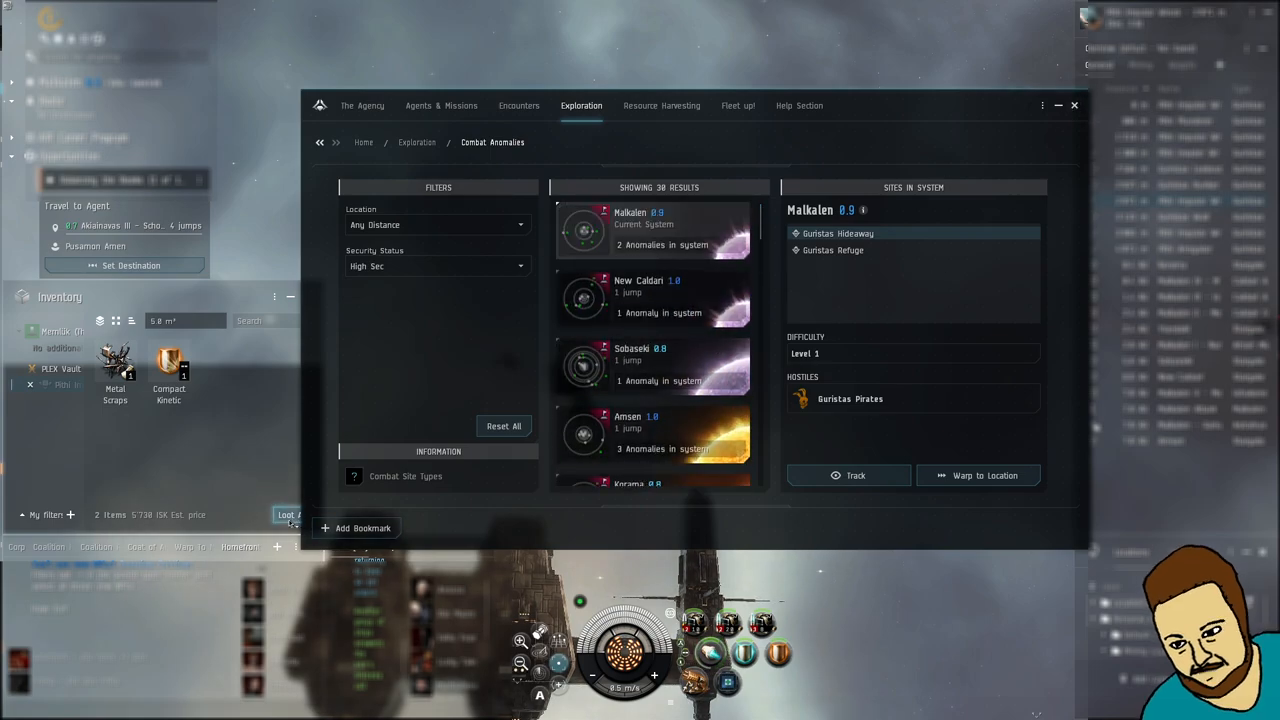
{"action": "left_click", "coordinate": [290, 514]}
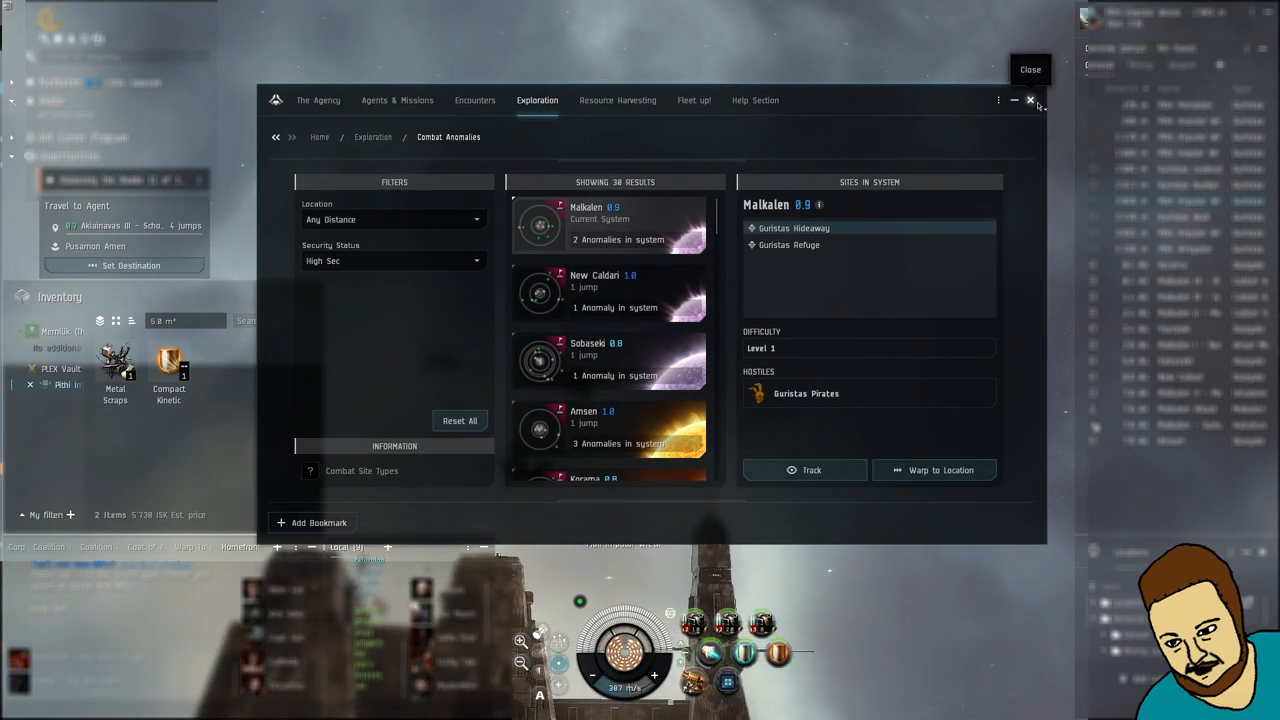
- Close the Agency, loot the Guristas wreck and bring up warp choices for Guristas Refuge
{"action": "left_click", "coordinate": [1028, 100]}
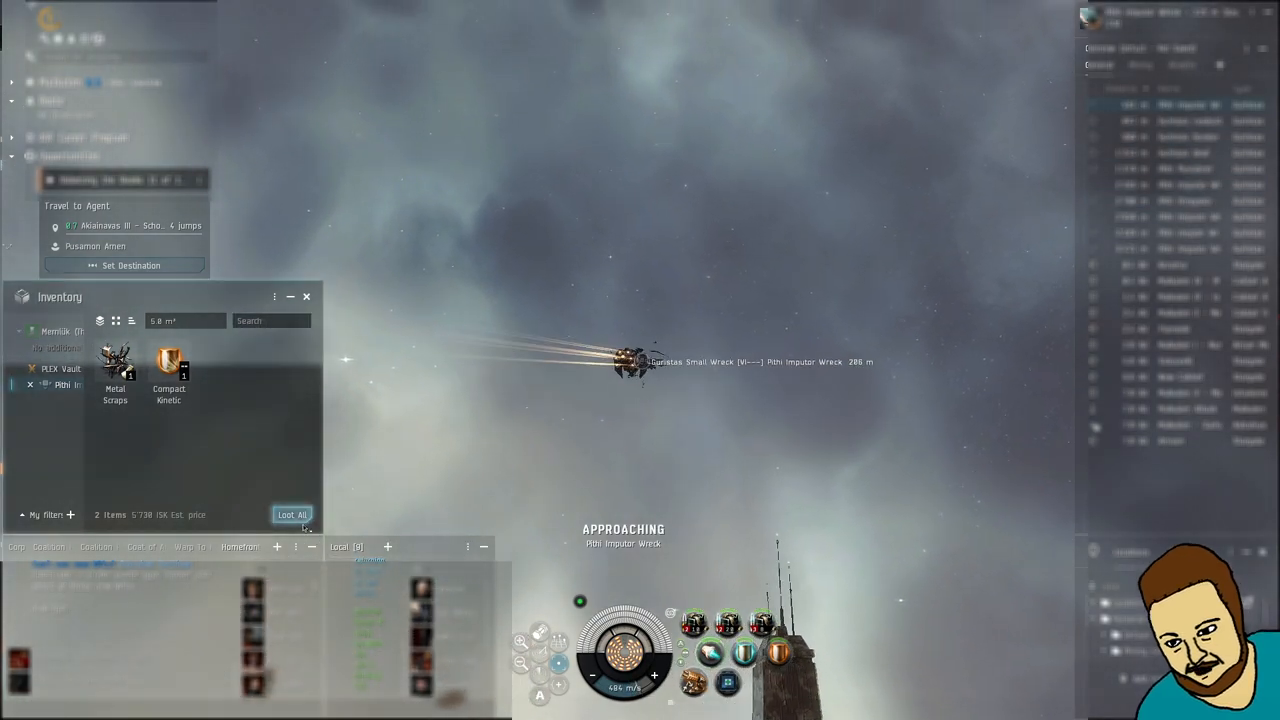
{"action": "left_click", "coordinate": [292, 514]}
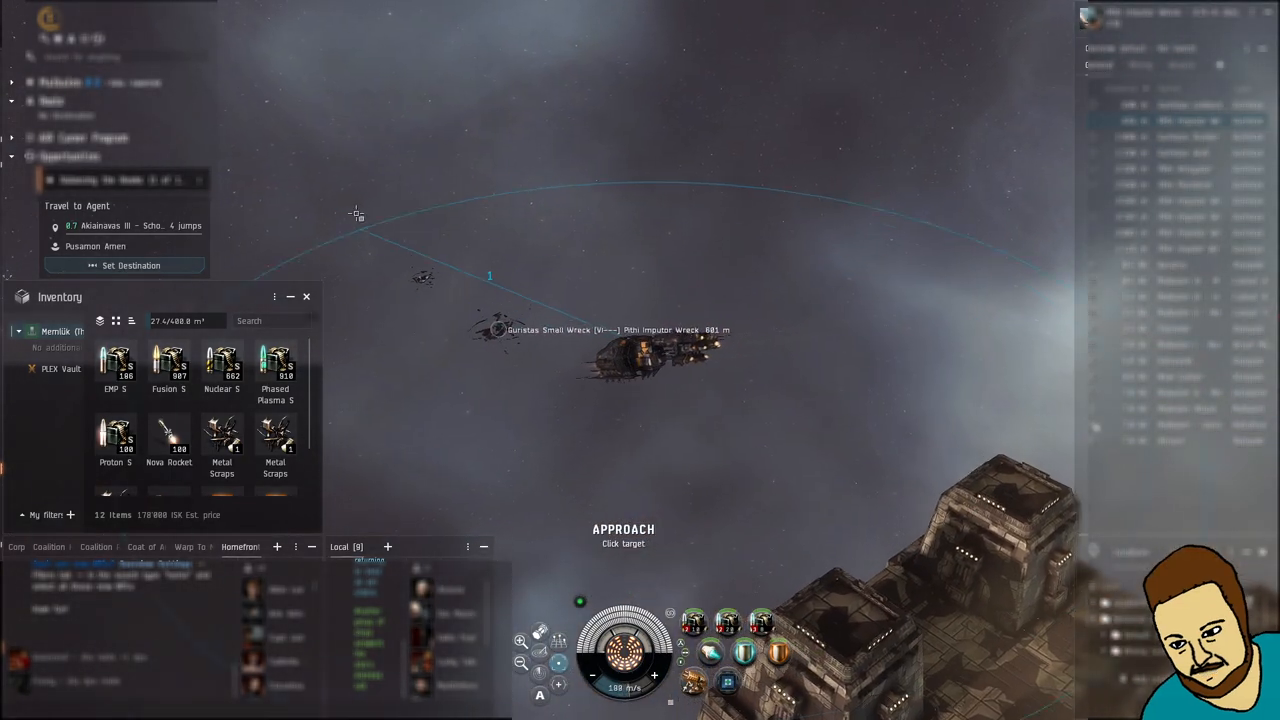
{"action": "left_click", "coordinate": [624, 536]}
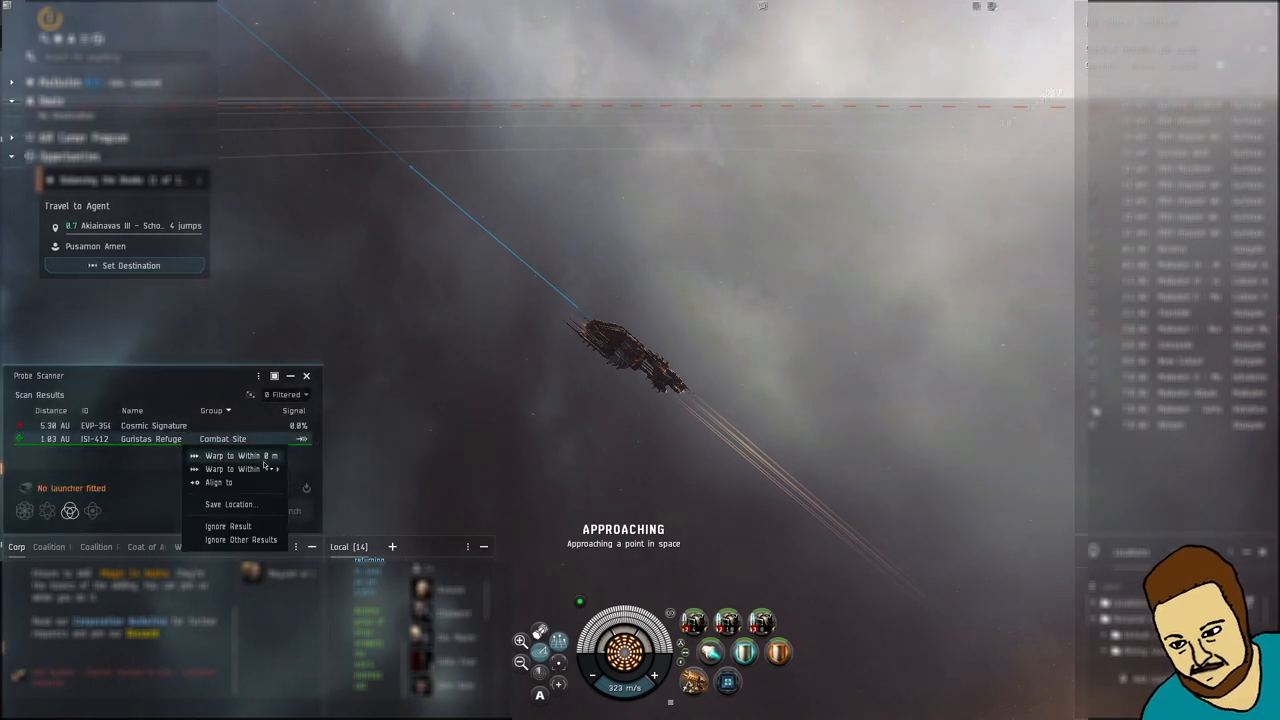
- Warp the destroyer to within 0 m of the Guristas Refuge combat site
{"action": "left_click", "coordinate": [242, 456]}
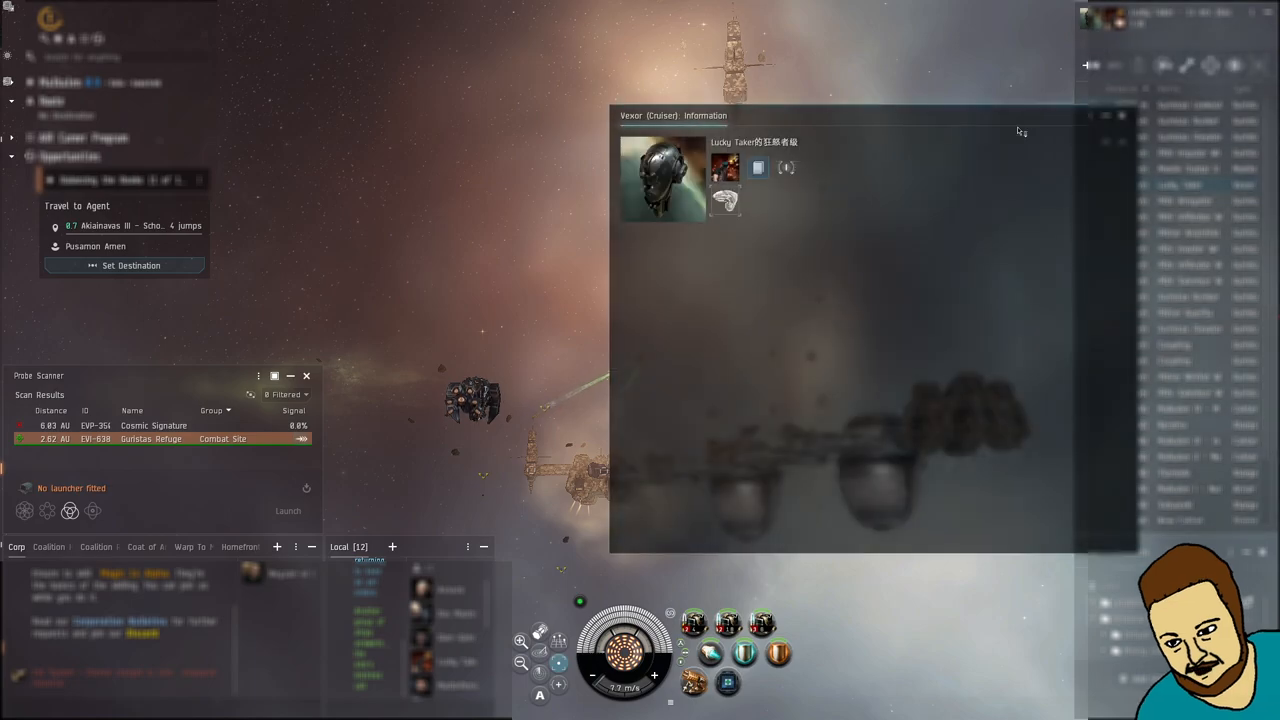
- Review the cruiser's Attributes and close its information window
{"action": "left_click", "coordinate": [730, 238]}
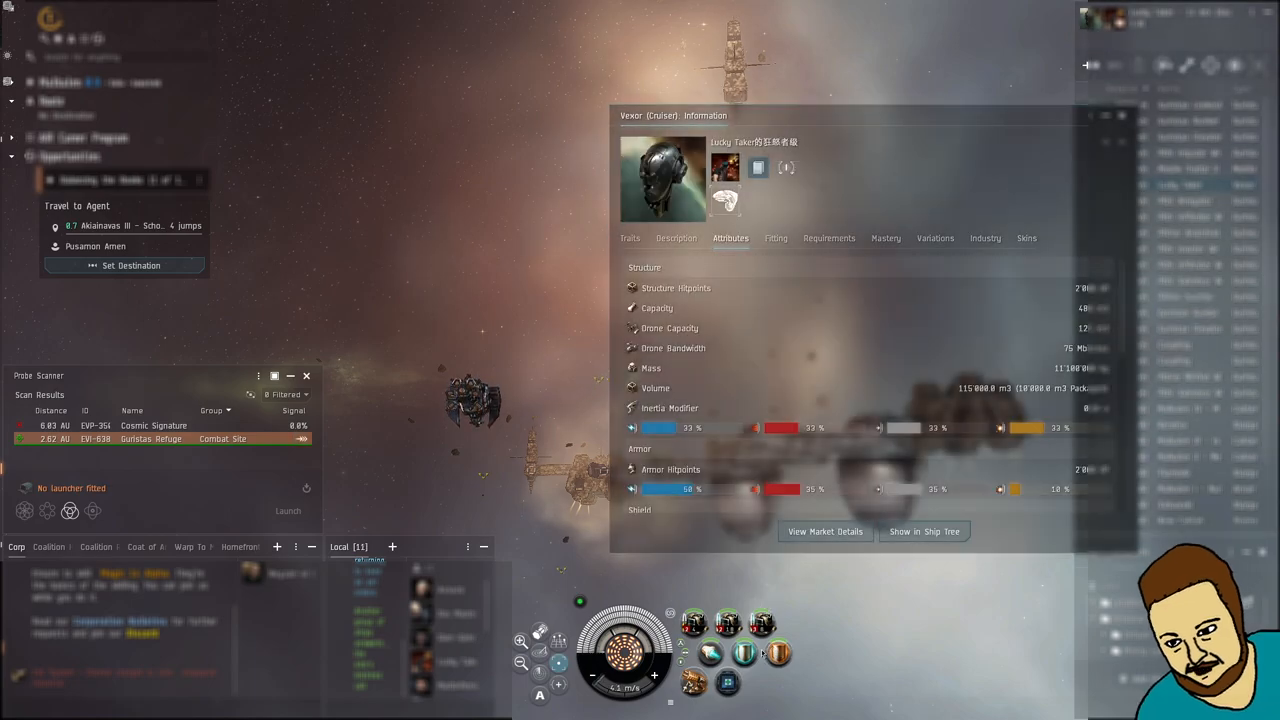
{"action": "left_click", "coordinate": [1104, 114]}
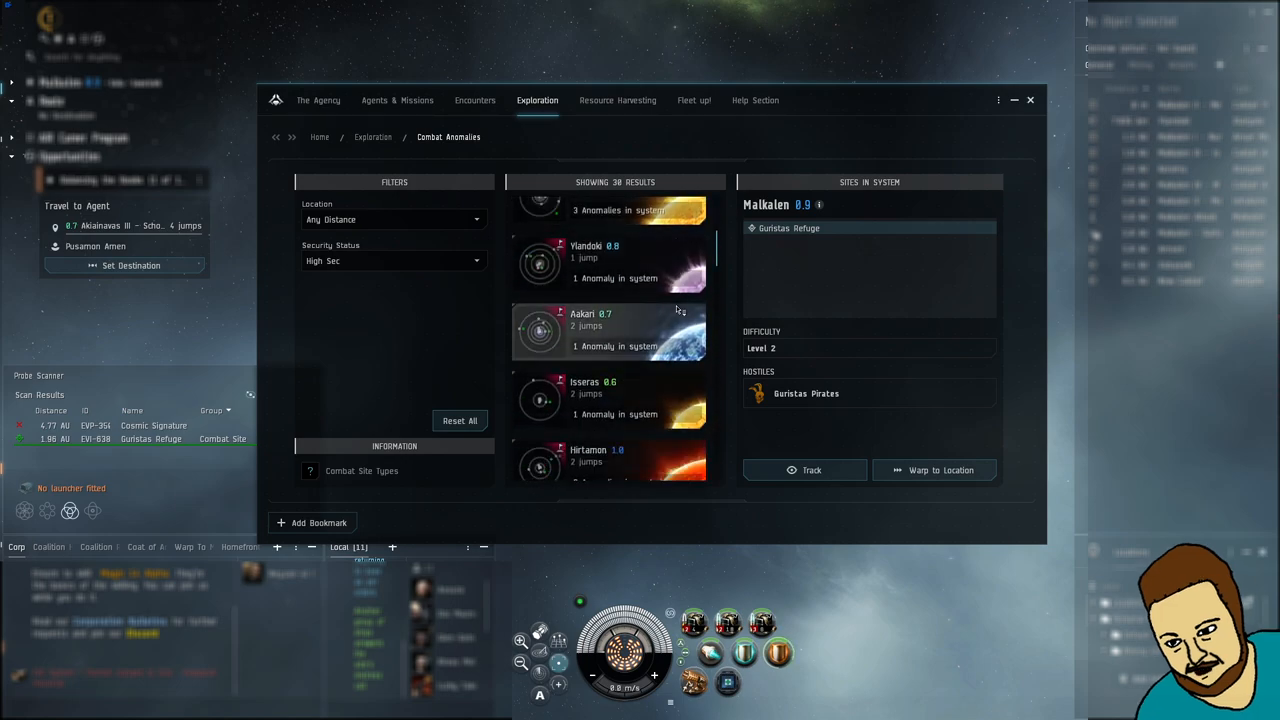
- Select Vaajaita 0.5 in the anomaly list and set it as the travel destination
{"action": "scroll", "scroll_direction": "down", "scroll_amount": 3}
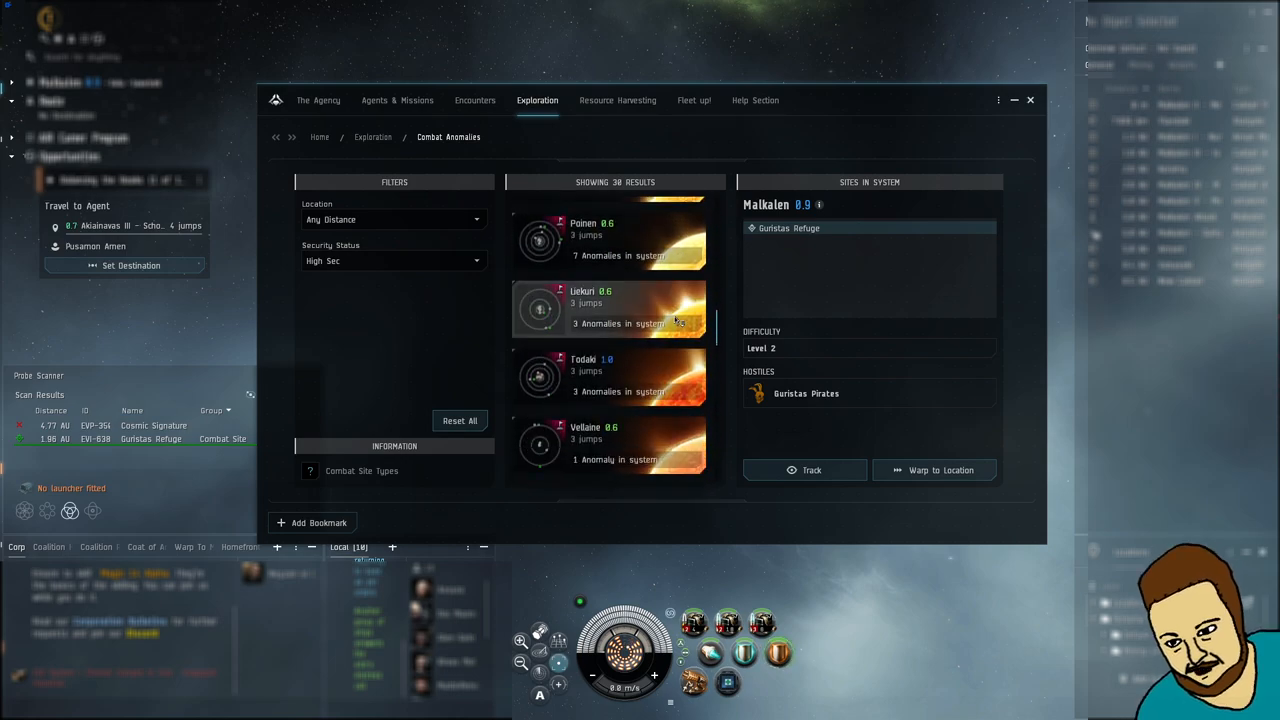
{"action": "scroll", "scroll_direction": "down", "scroll_amount": 3}
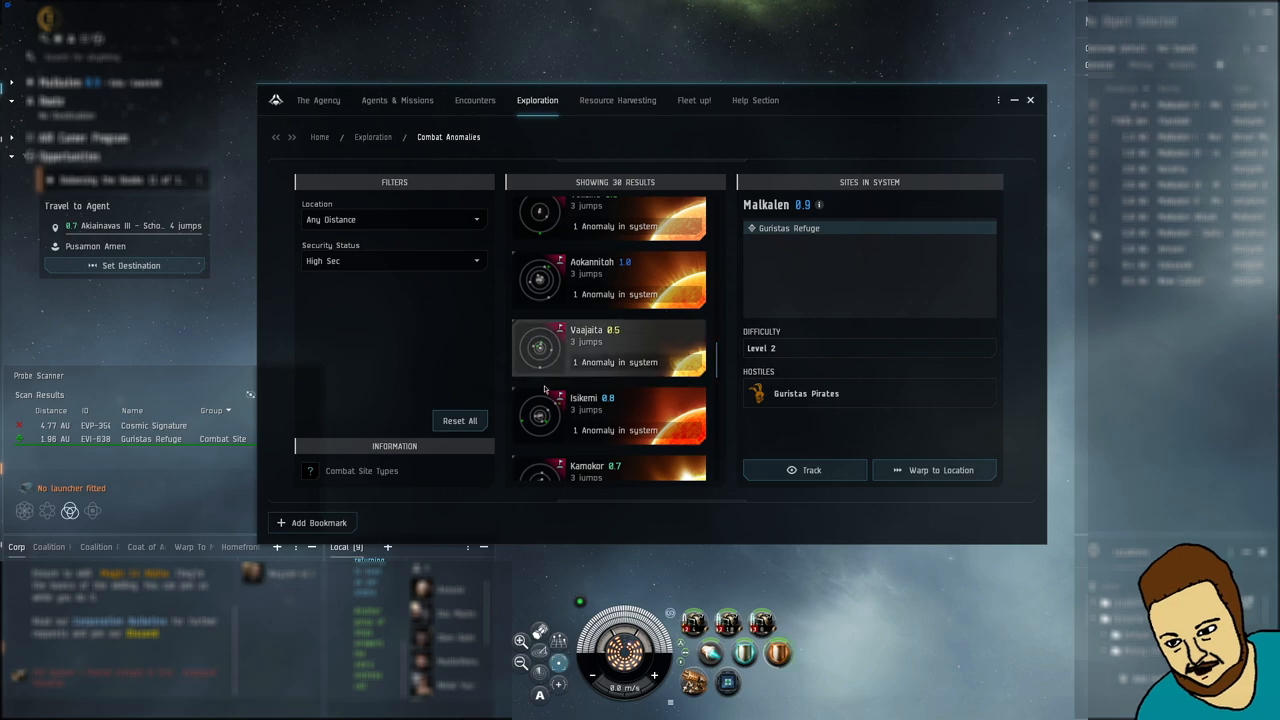
{"action": "scroll", "scroll_direction": "down", "scroll_amount": 3}
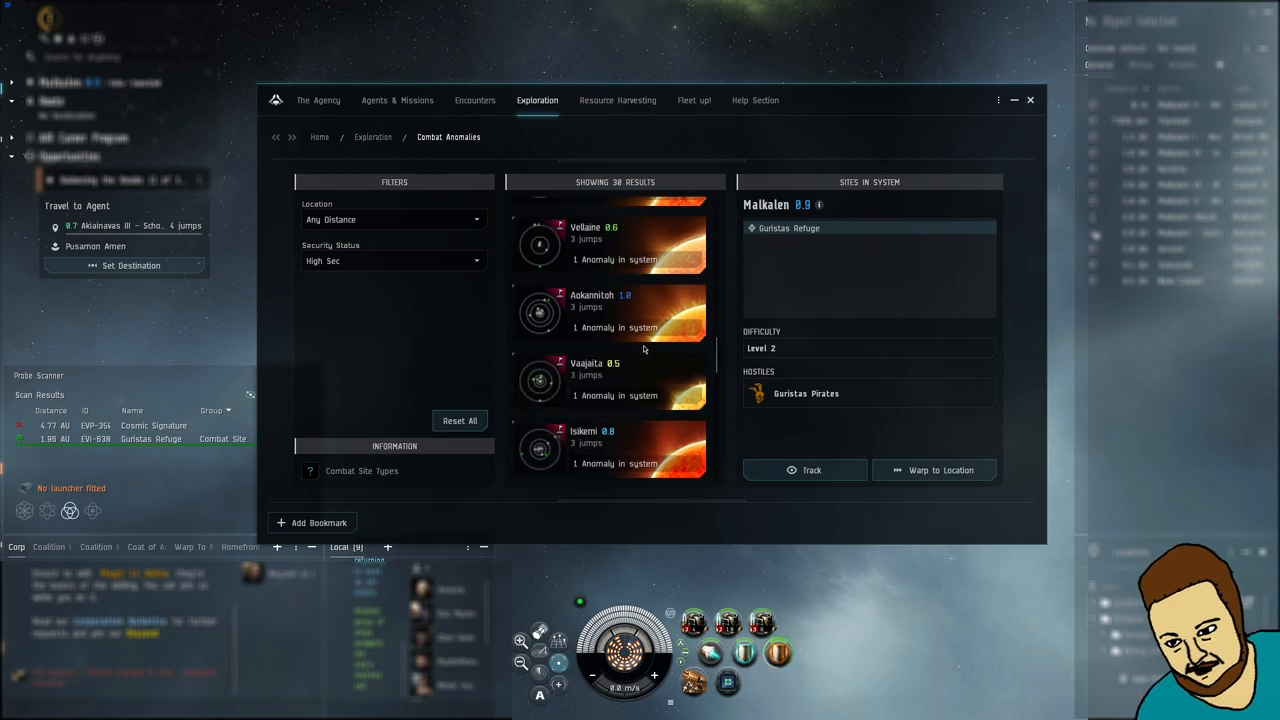
{"action": "left_click", "coordinate": [610, 380]}
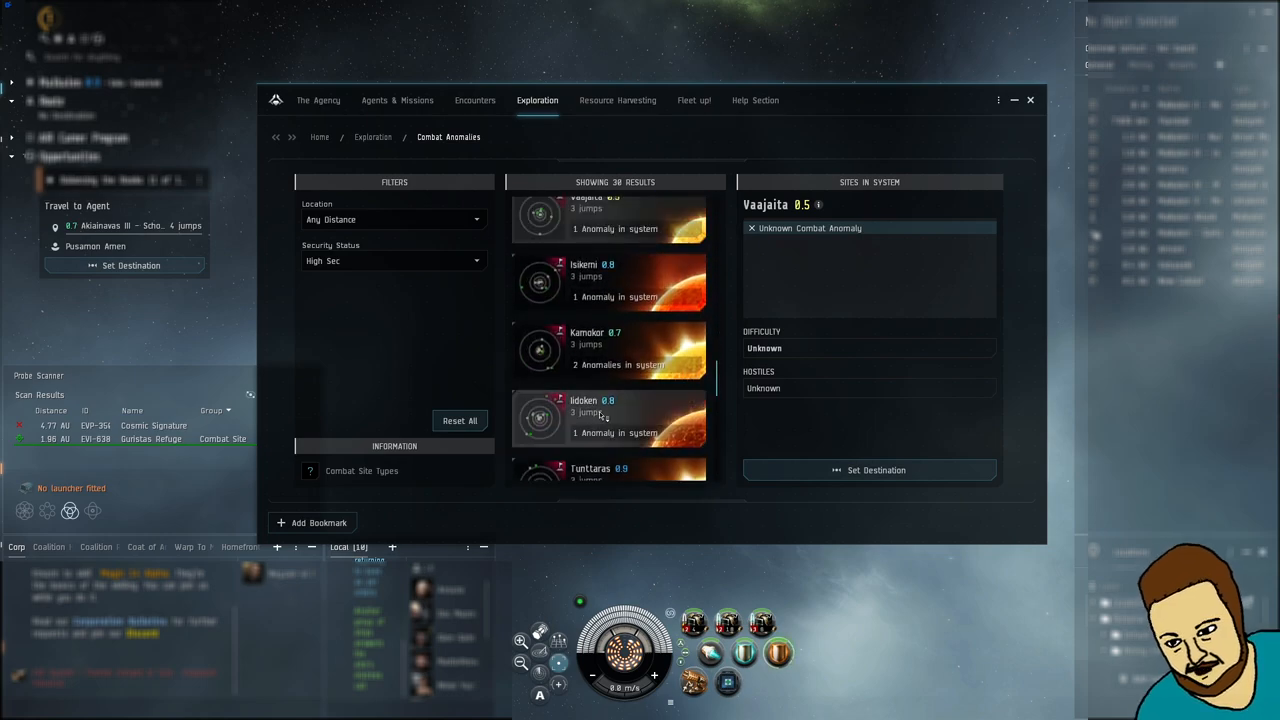
{"action": "left_click", "coordinate": [876, 470]}
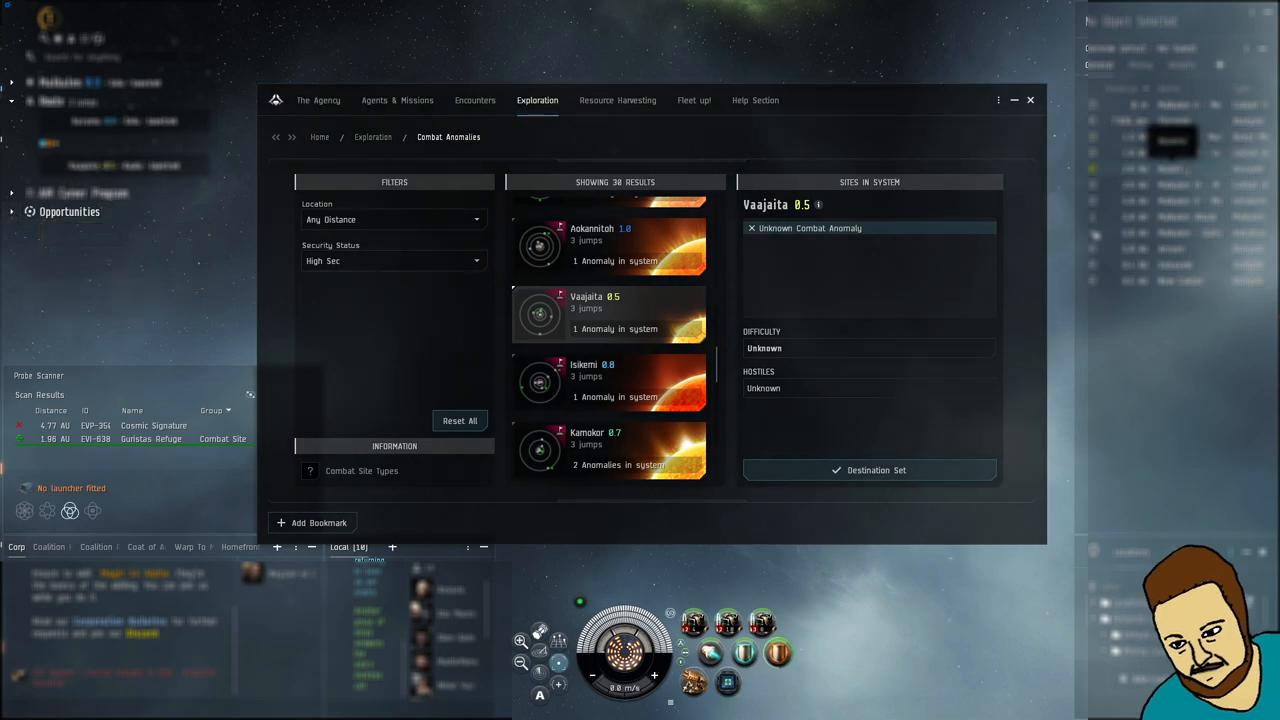
{"action": "mouse_move", "coordinate": [1030, 100]}
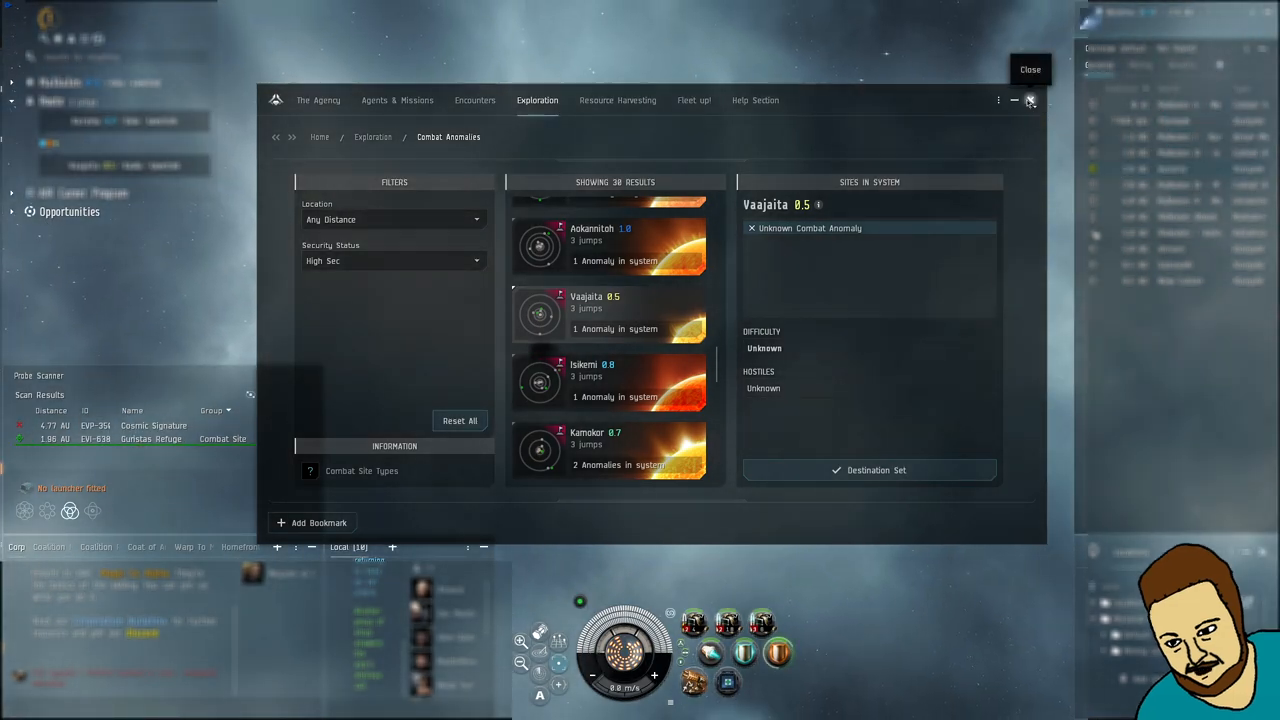
- Close the Agency window to return to the space view
{"action": "left_click", "coordinate": [1030, 100]}
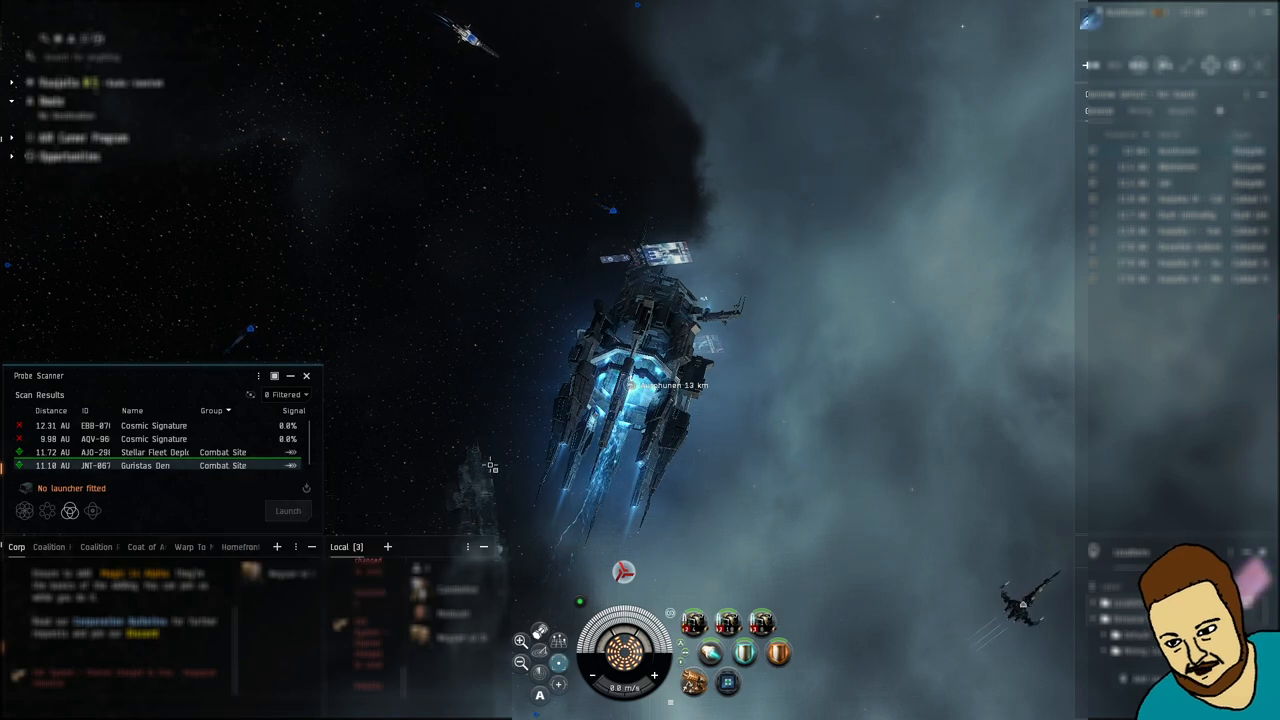
- Warp the destroyer to the Guristas Den combat site from the probe scanner
{"action": "left_click", "coordinate": [144, 464]}
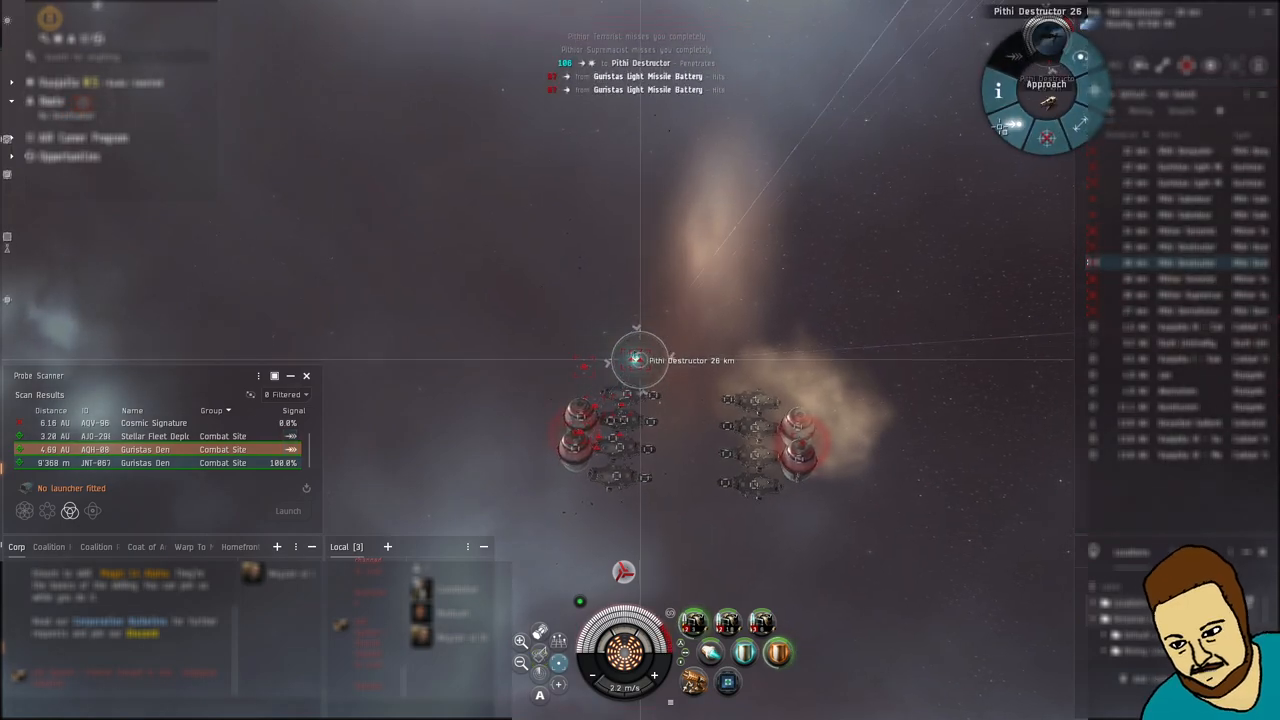
{"action": "left_click", "coordinate": [1046, 84]}
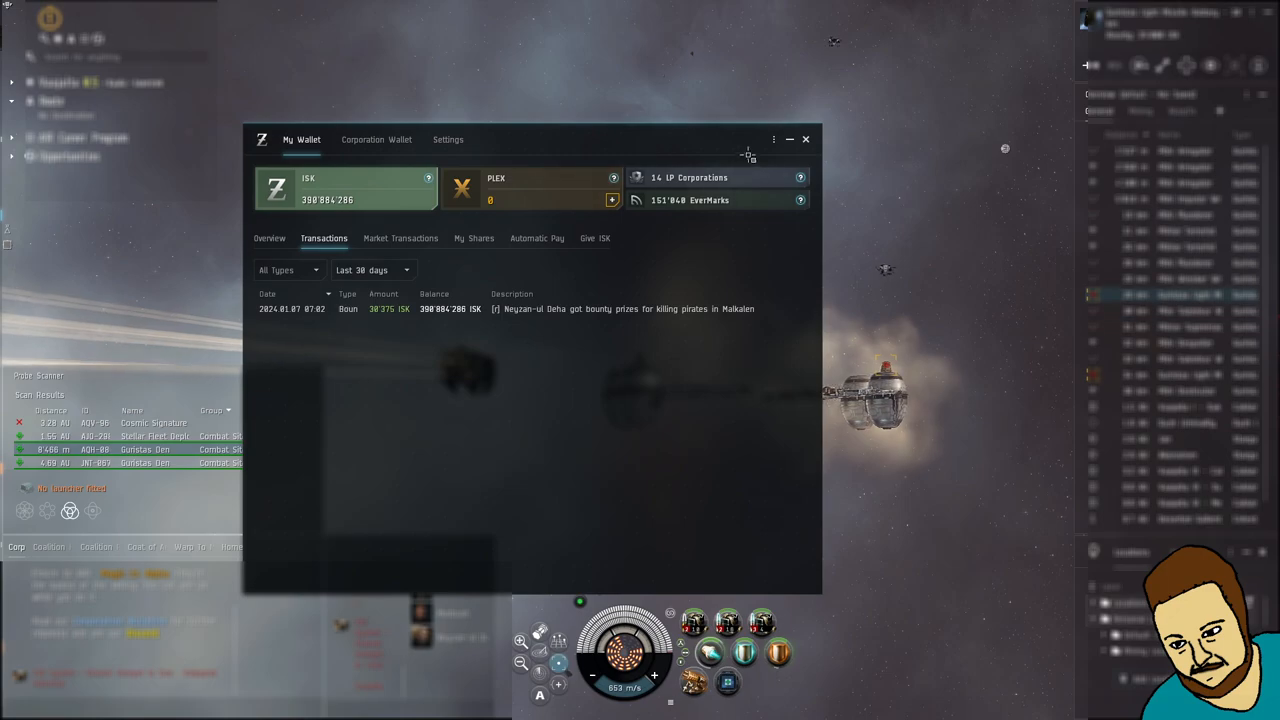
- Close the Wallet after reviewing the Malkalen pirate bounty transaction
{"action": "left_click", "coordinate": [806, 140]}
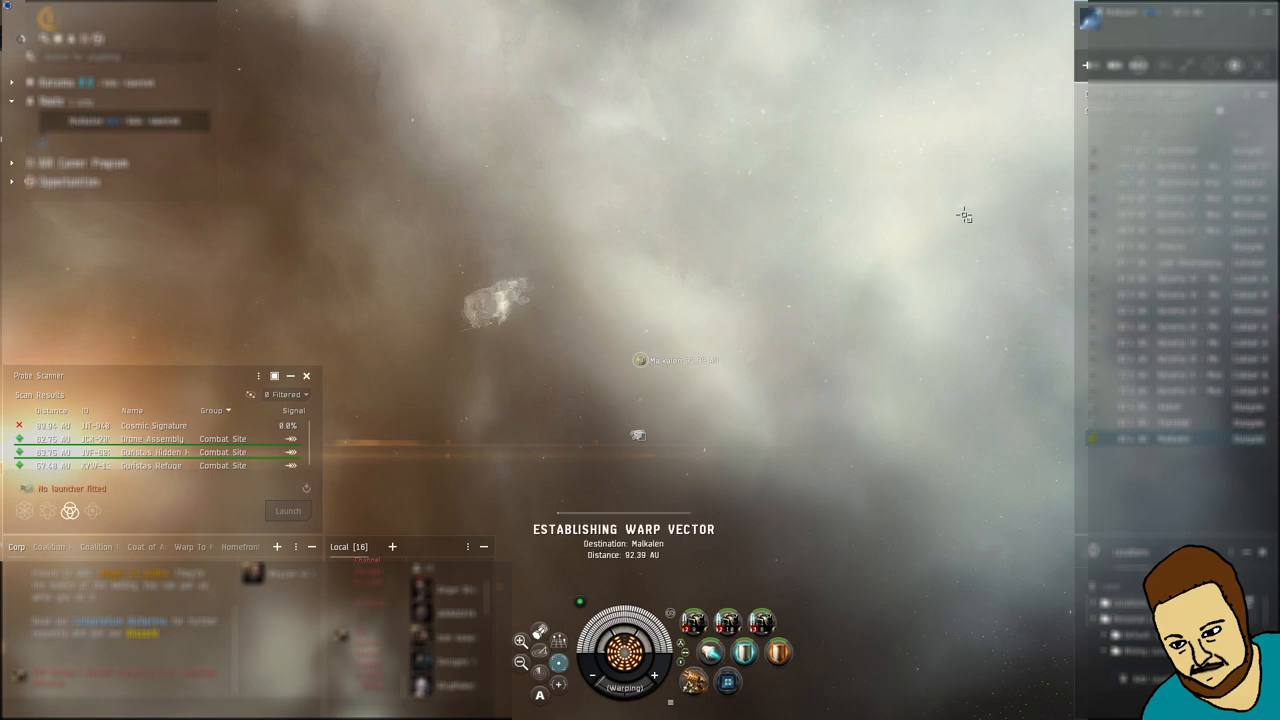
{"action": "mouse_move", "coordinate": [730, 228]}
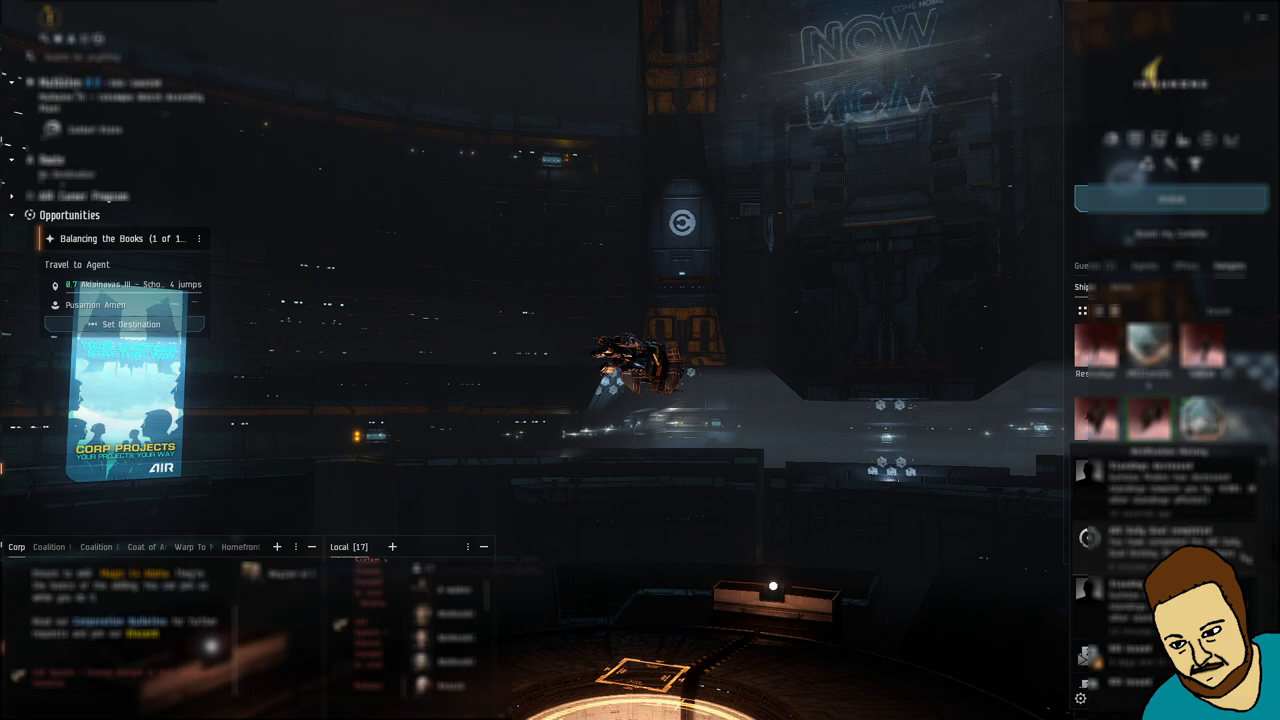
- Claim the Destroy 25 Non-capsuleers reward and confirm the Rewards tab lists nothing unclaimed
{"action": "left_click", "coordinate": [68, 214]}
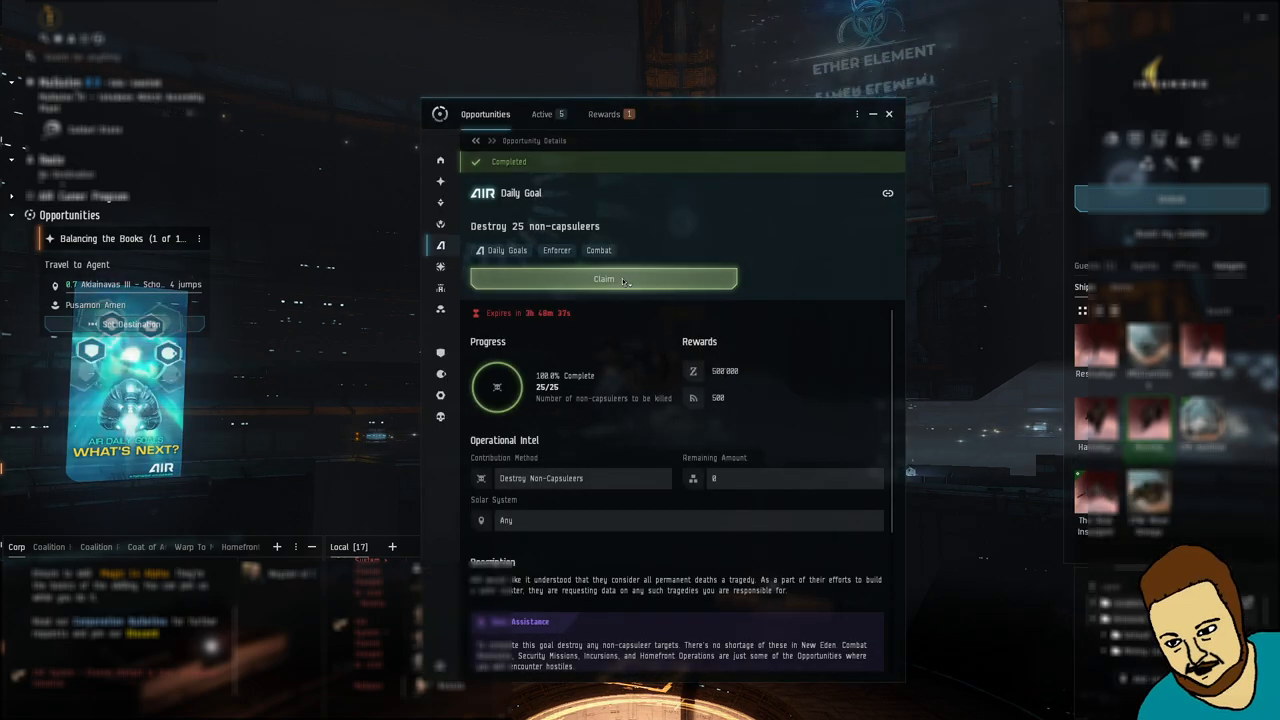
{"action": "left_click", "coordinate": [604, 280]}
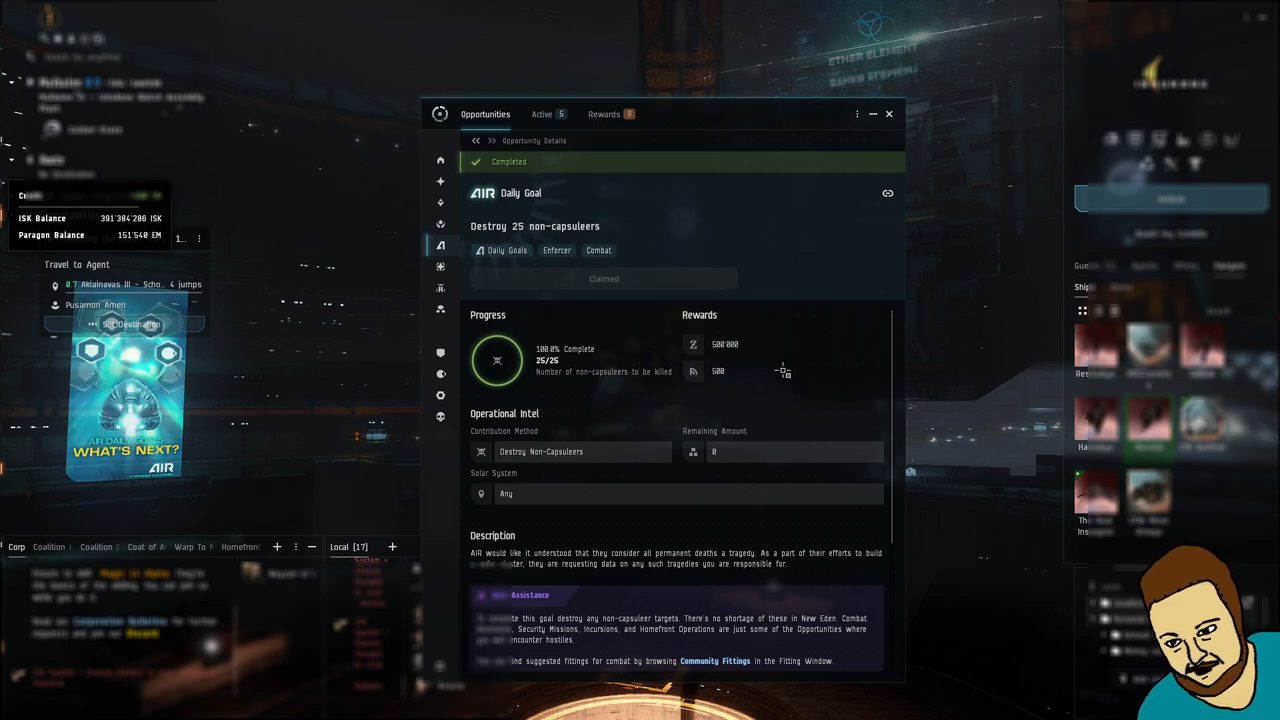
{"action": "scroll", "scroll_direction": "down", "scroll_amount": 3}
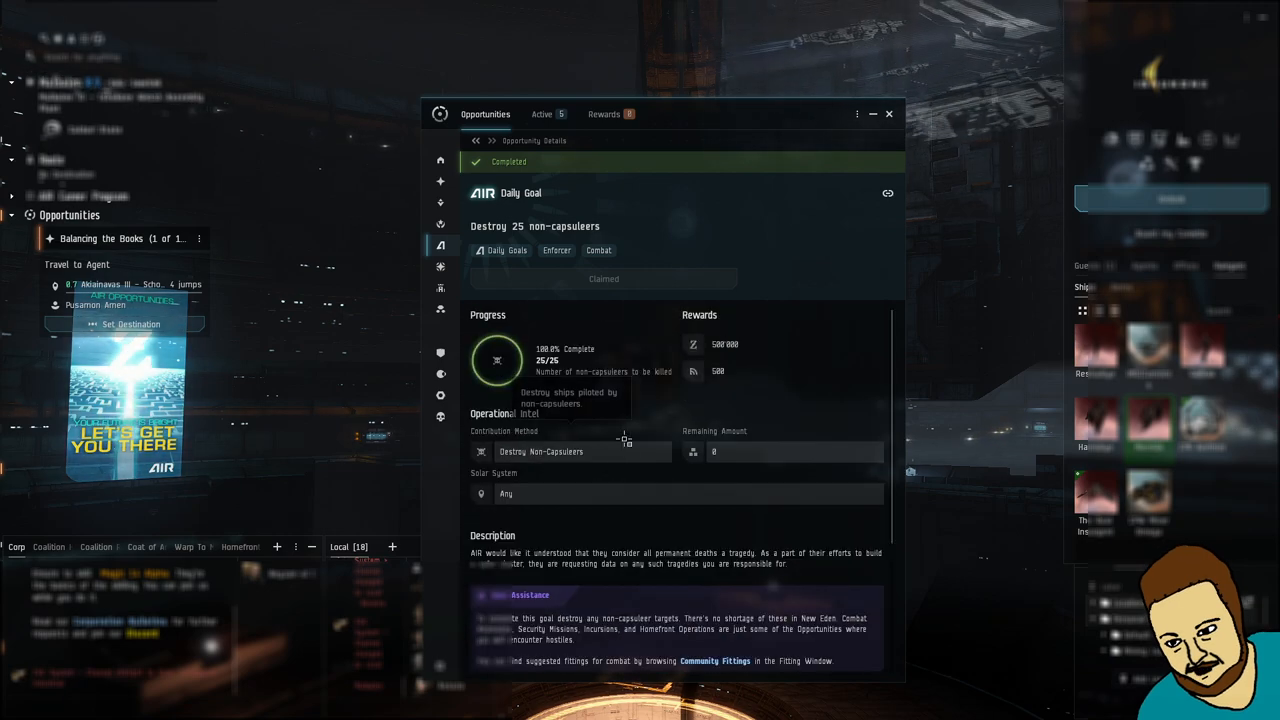
{"action": "left_click", "coordinate": [604, 114]}
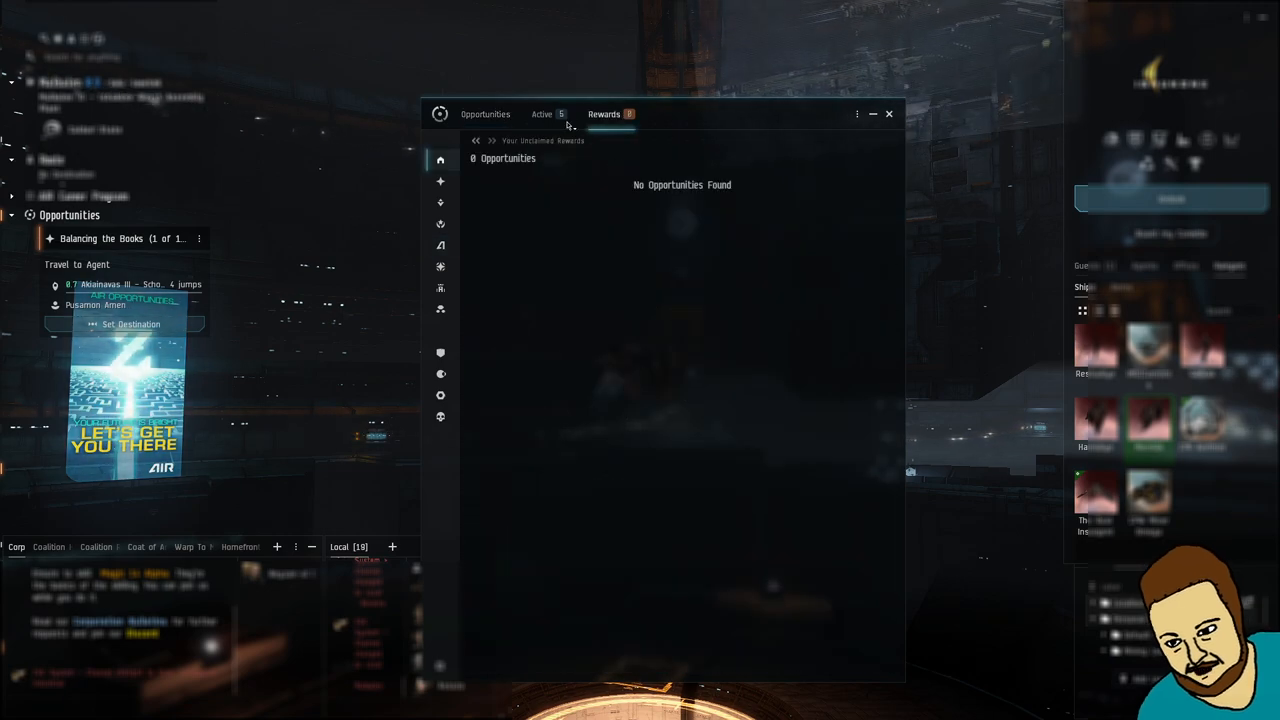
- Advance the Daily Completion Bonus related-goals carousel until Scan 2 Wormholes and Manufacture an item appear
{"action": "left_click", "coordinate": [542, 114]}
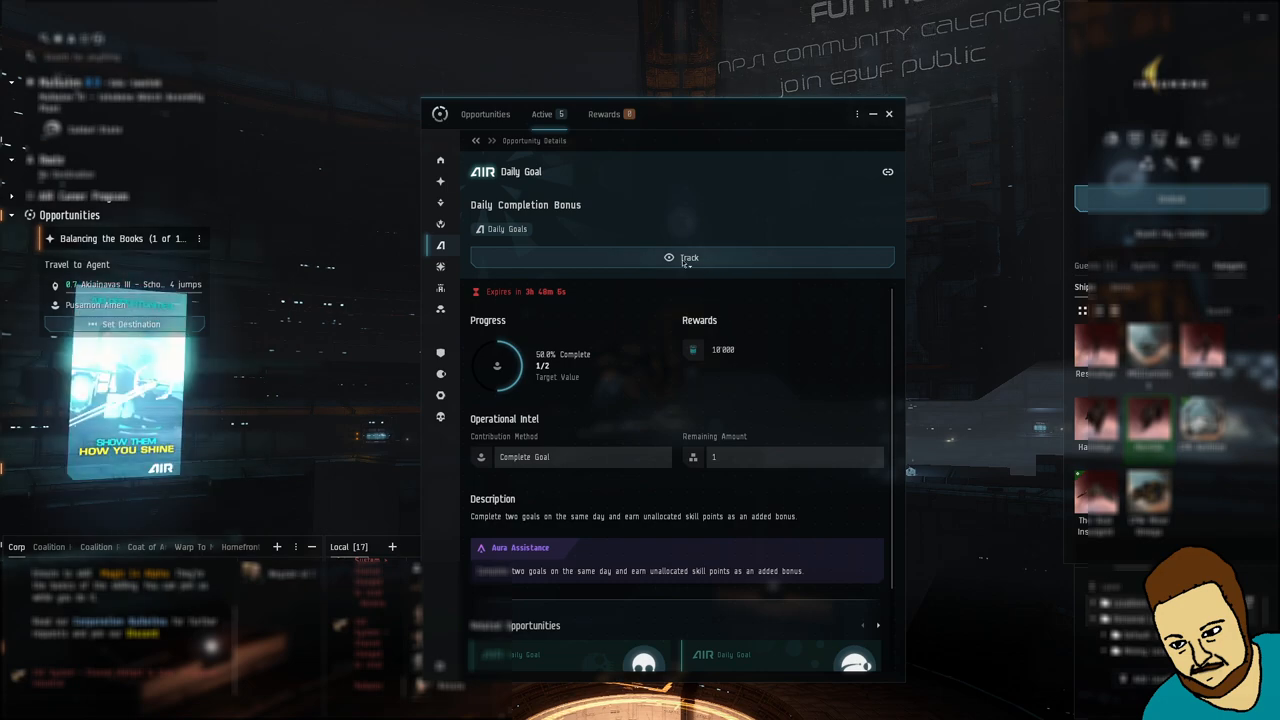
{"action": "scroll", "scroll_direction": "down", "scroll_amount": 3}
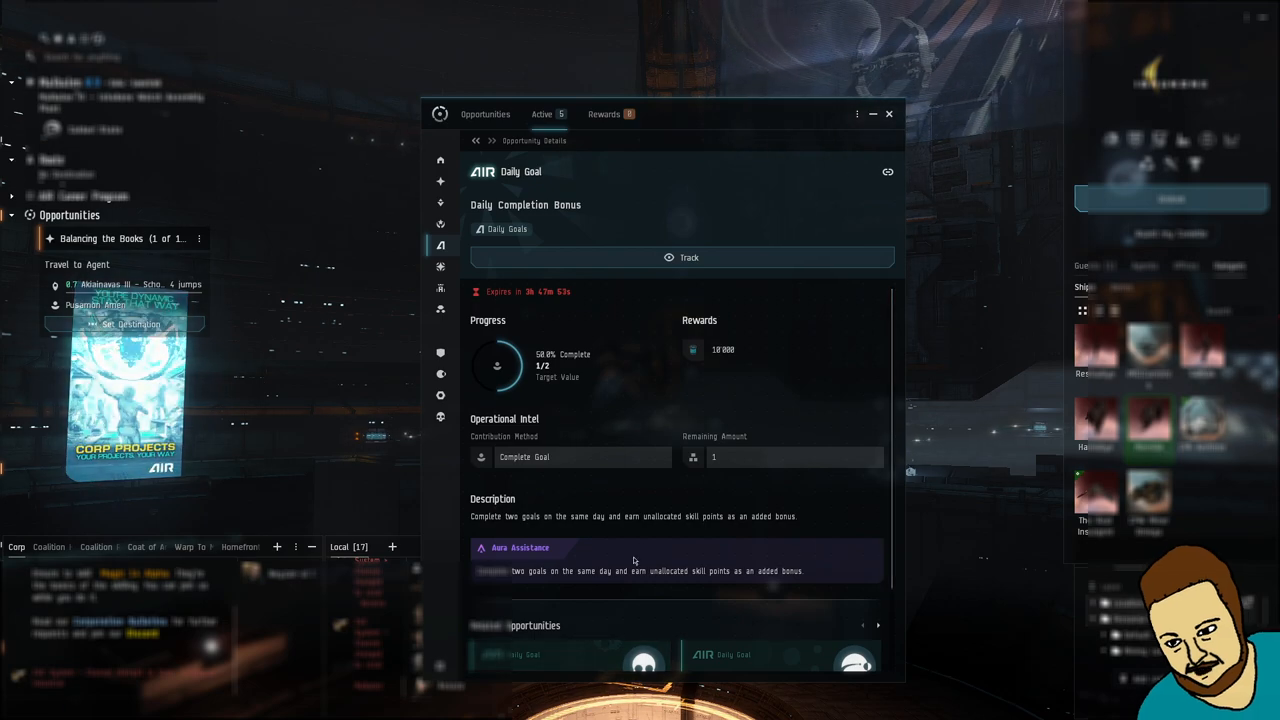
{"action": "scroll", "scroll_direction": "down", "scroll_amount": 3}
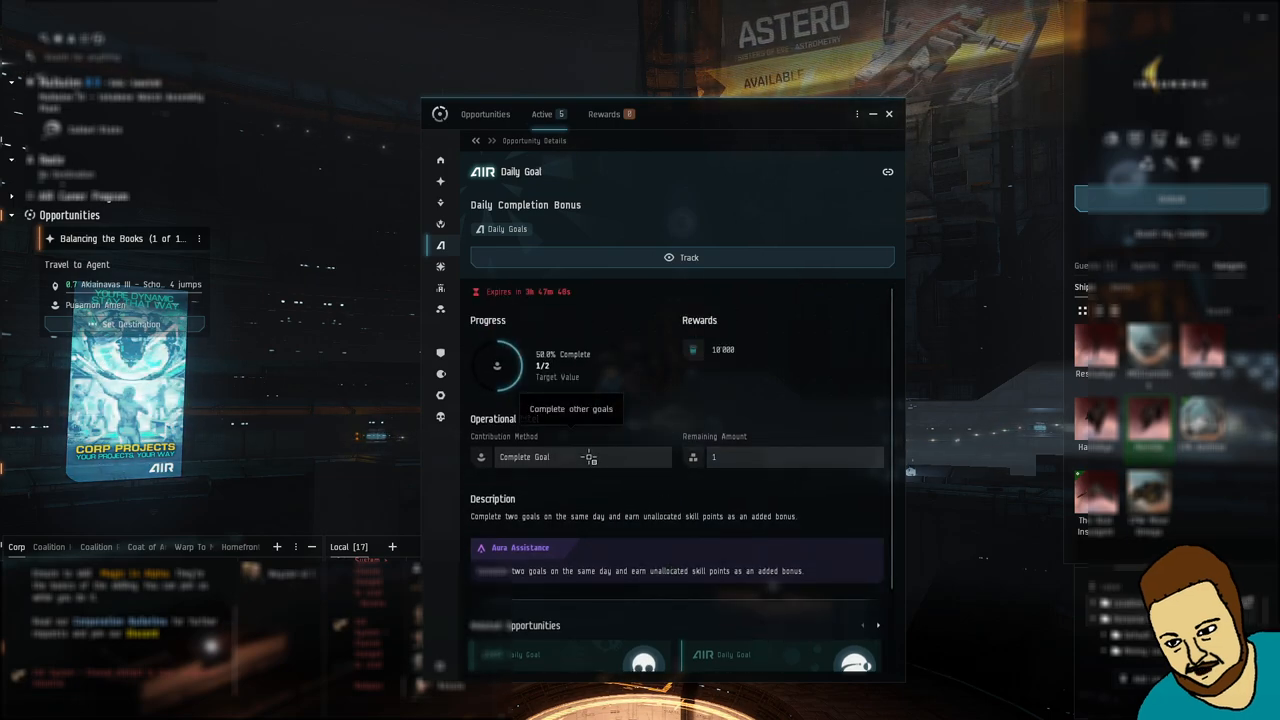
{"action": "scroll", "scroll_direction": "down", "scroll_amount": 3}
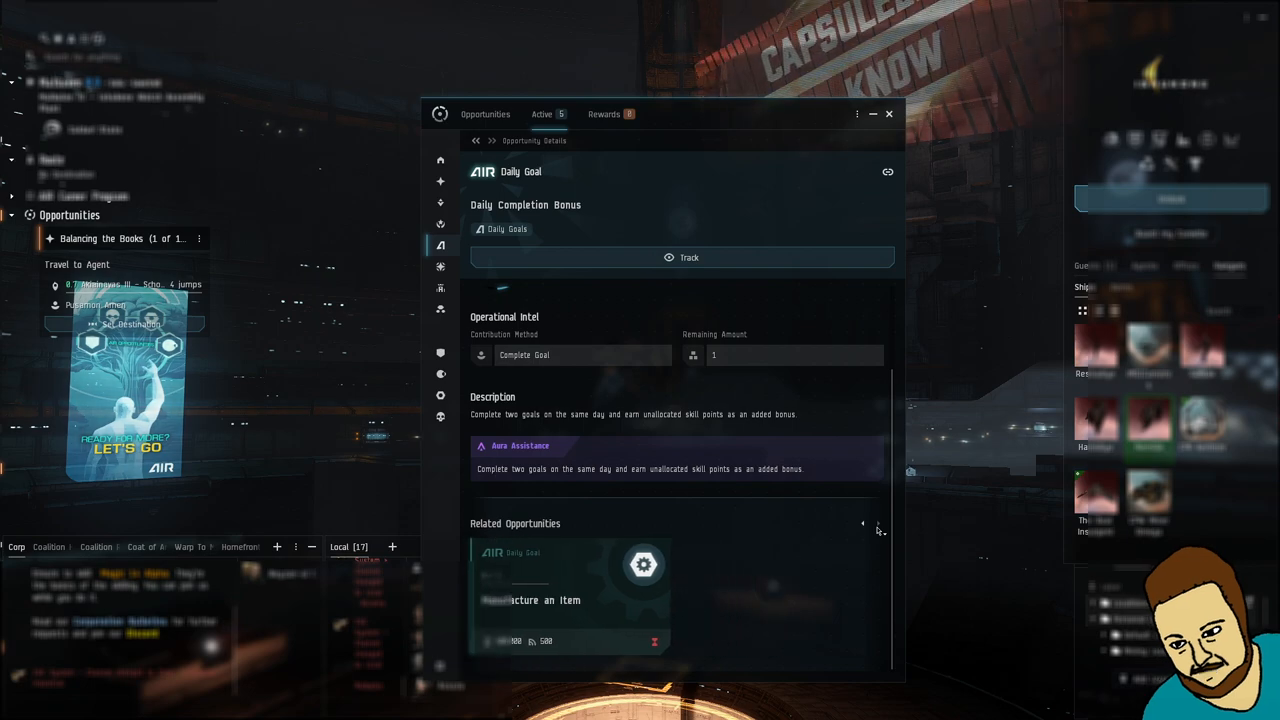
{"action": "left_click", "coordinate": [878, 524]}
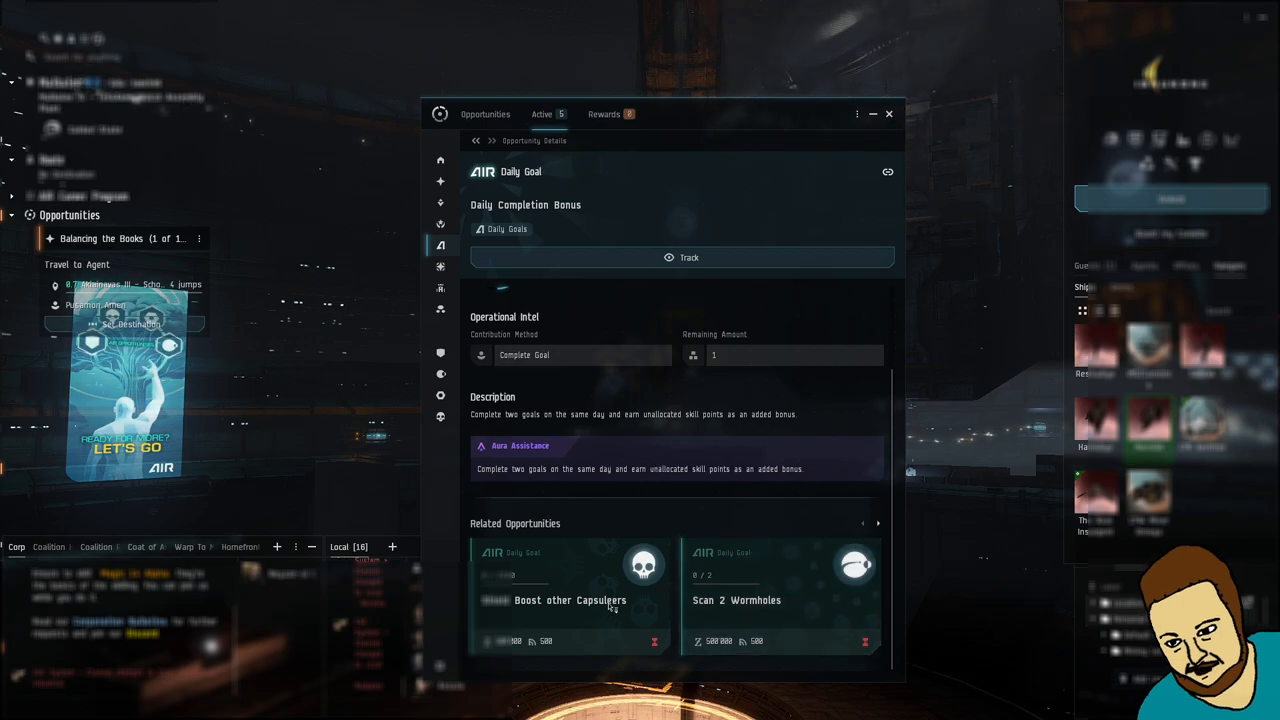
{"action": "left_click", "coordinate": [878, 524]}
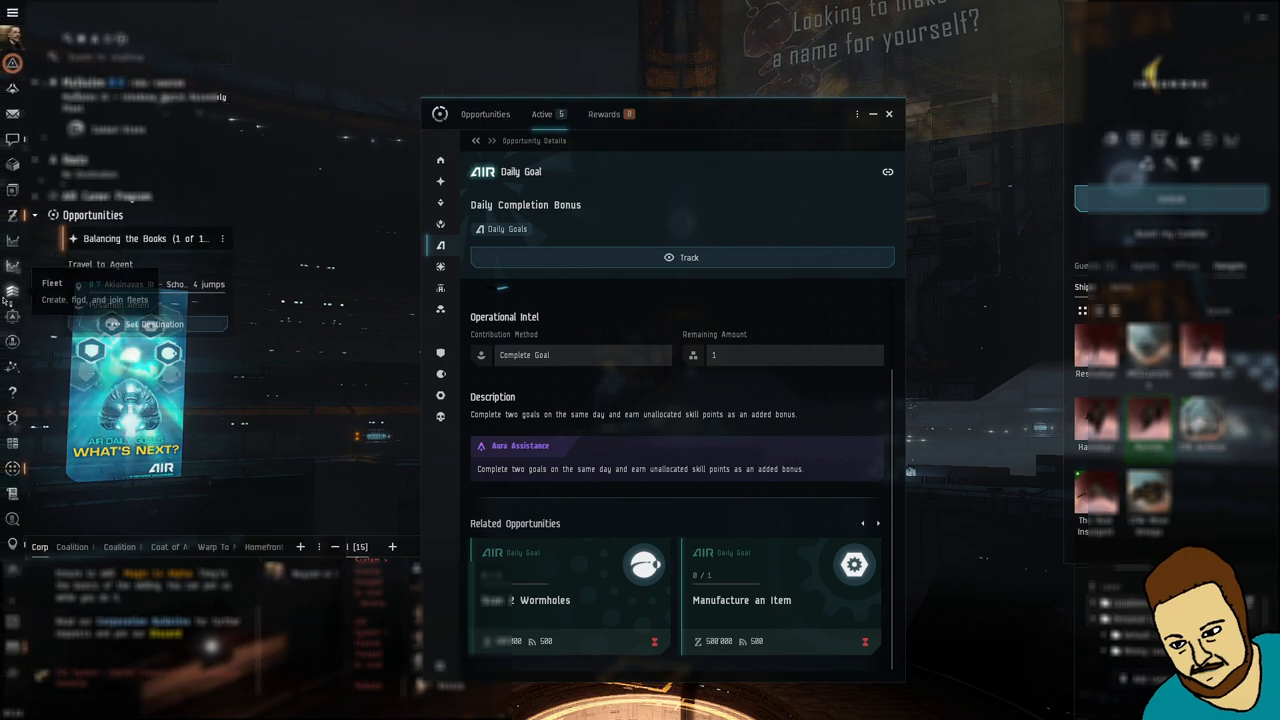
{"action": "mouse_move", "coordinate": [12, 364]}
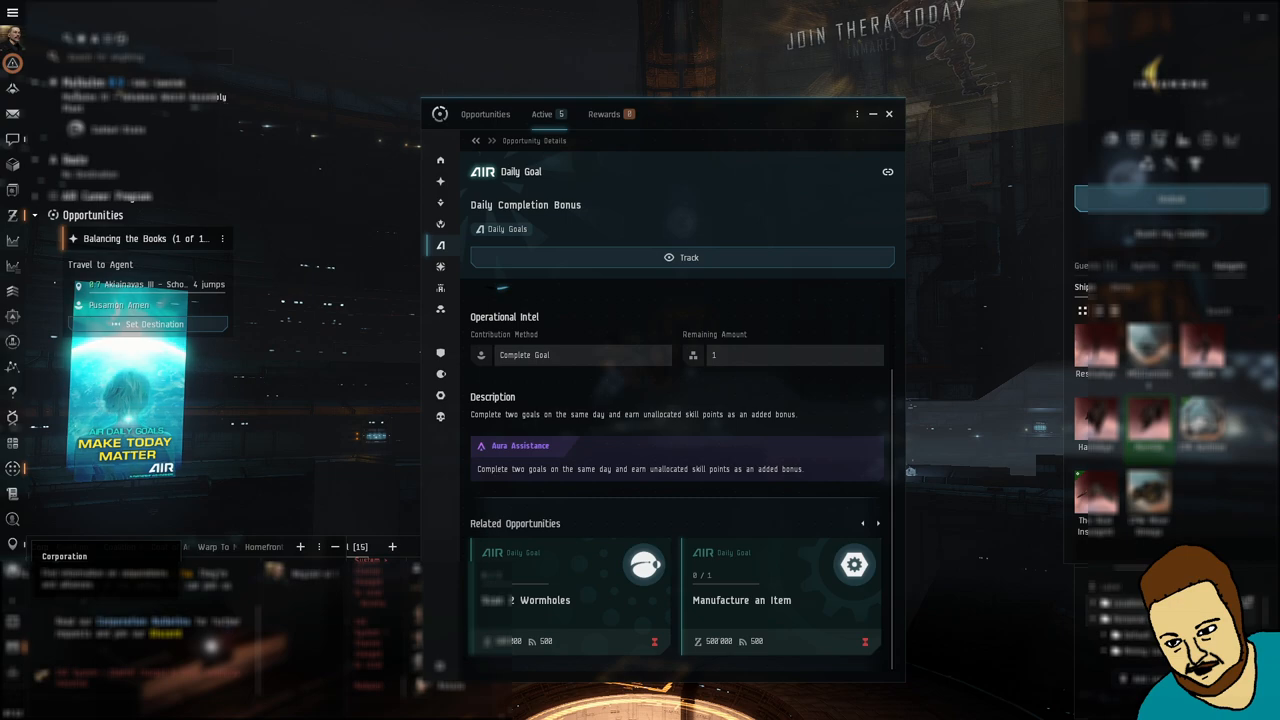
{"action": "mouse_move", "coordinate": [12, 288]}
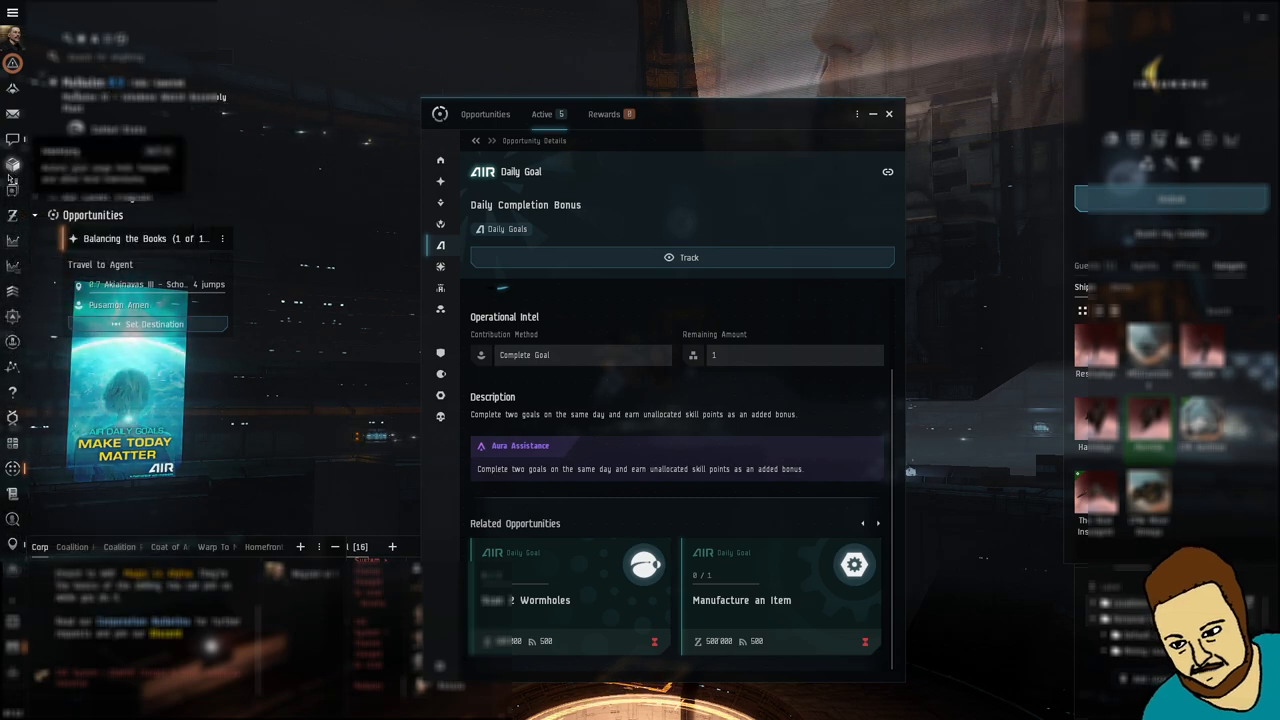
{"action": "mouse_move", "coordinate": [12, 392]}
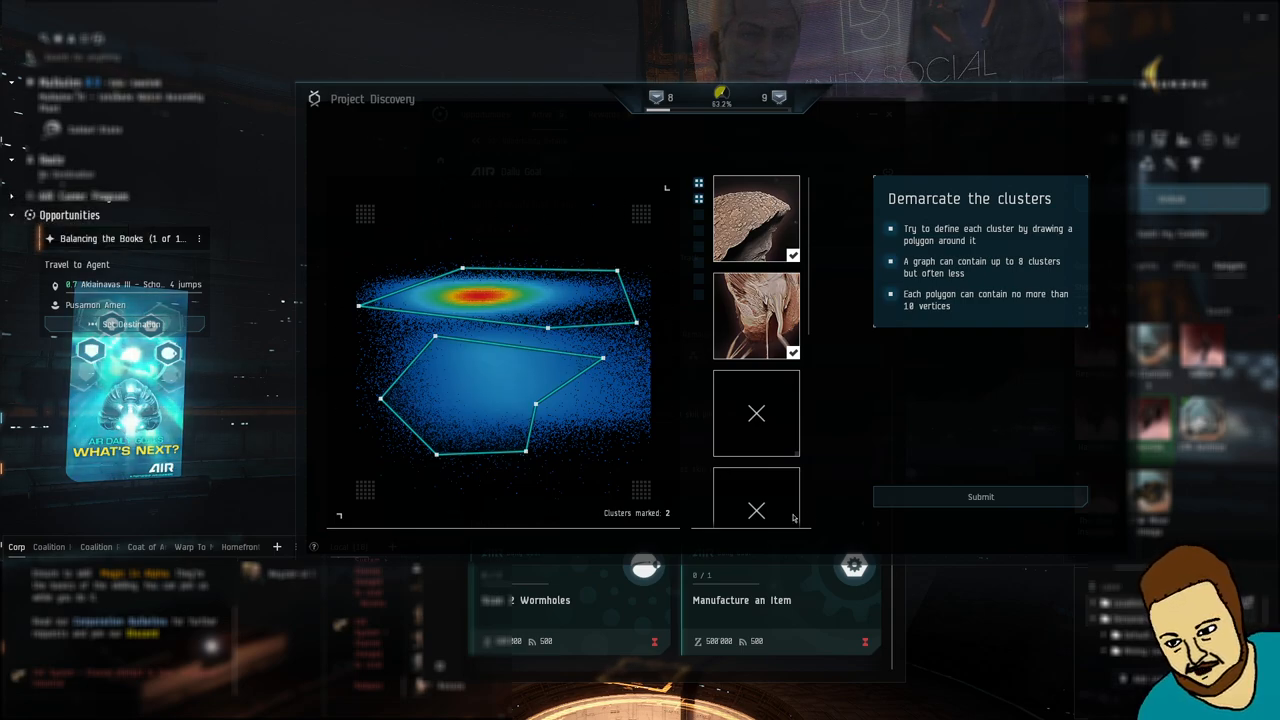
{"action": "mouse_move", "coordinate": [980, 496]}
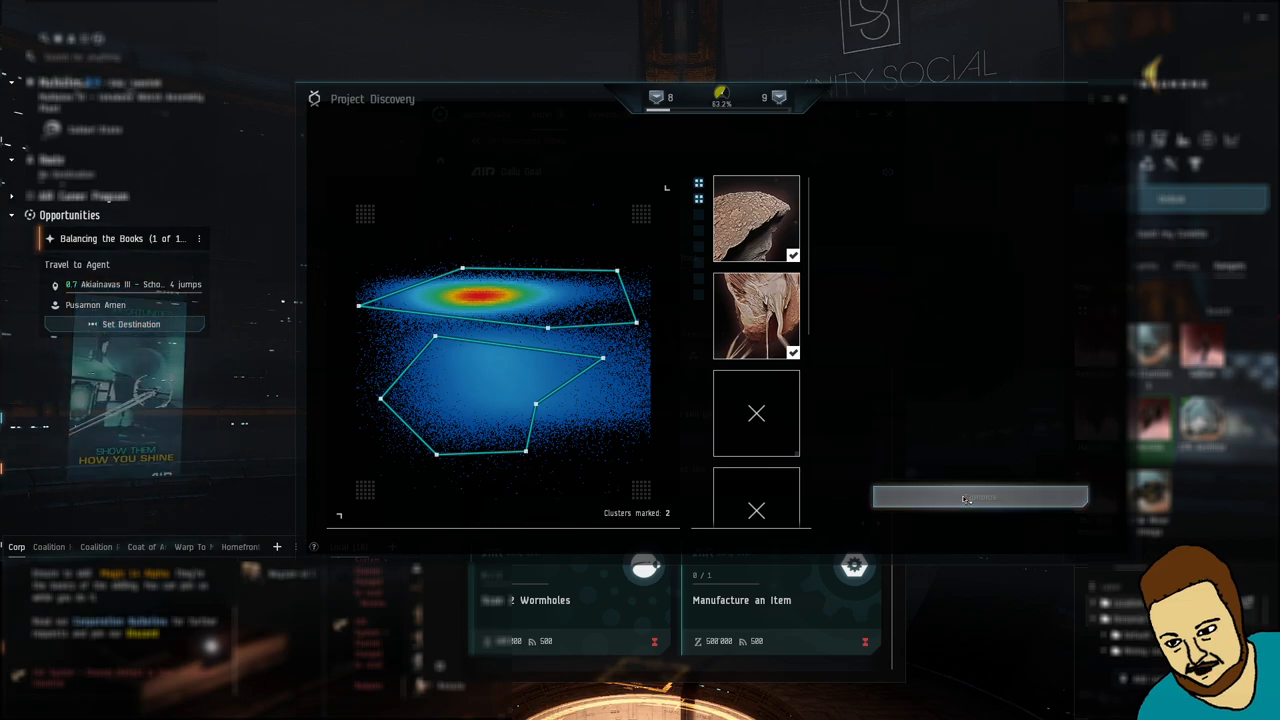
- Submit the two outlined data clusters in the Project Discovery sample
{"action": "left_click", "coordinate": [980, 498]}
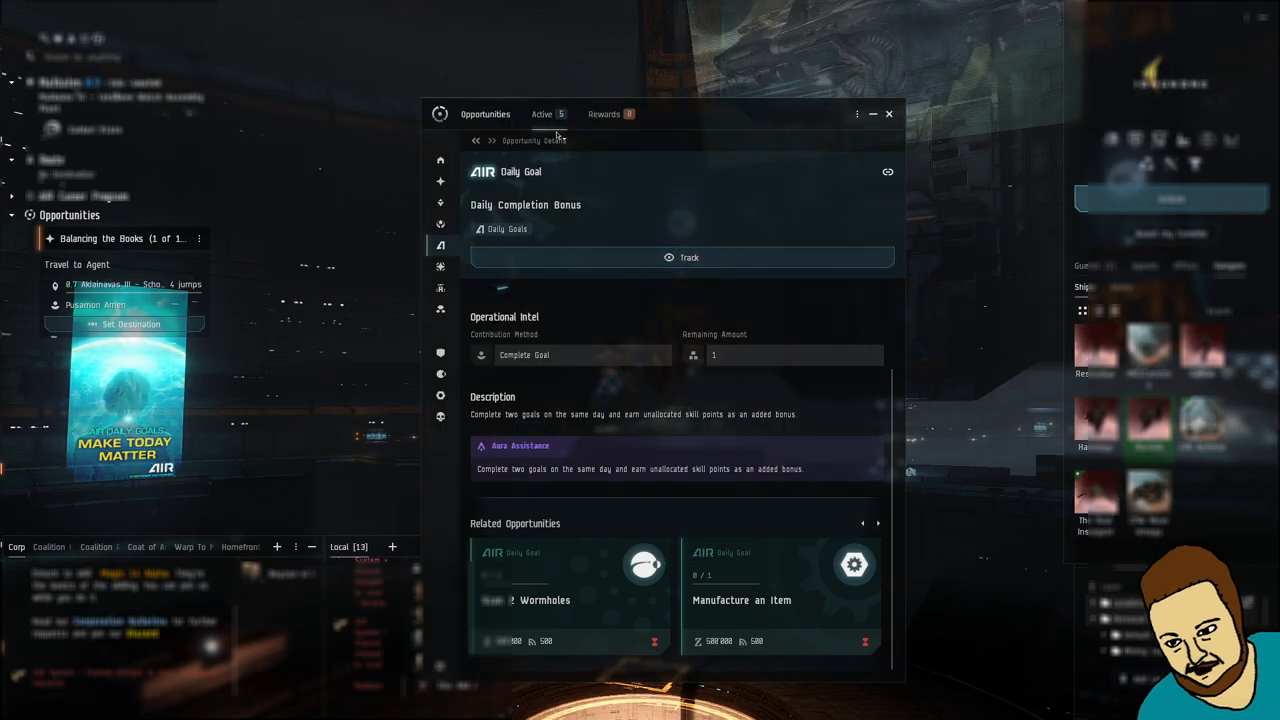
- Read the Balancing the Books mission briefing from the Active opportunities list
{"action": "left_click", "coordinate": [542, 112]}
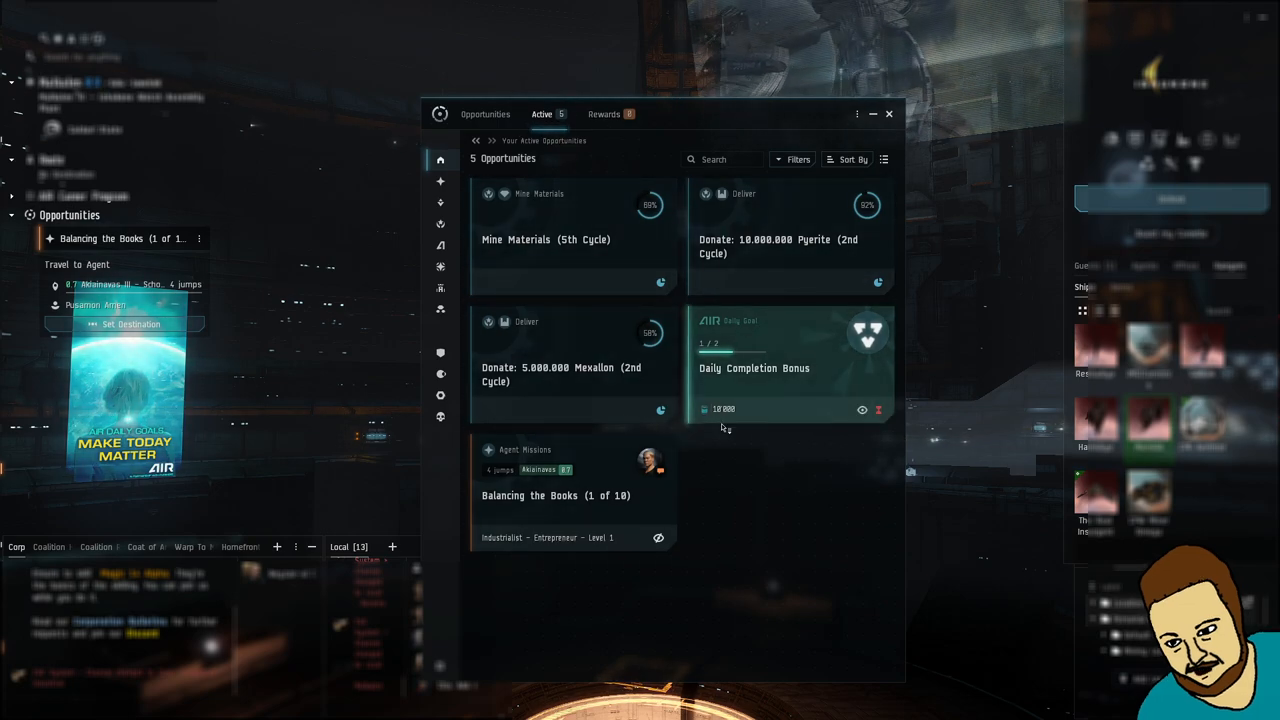
{"action": "left_click", "coordinate": [556, 496]}
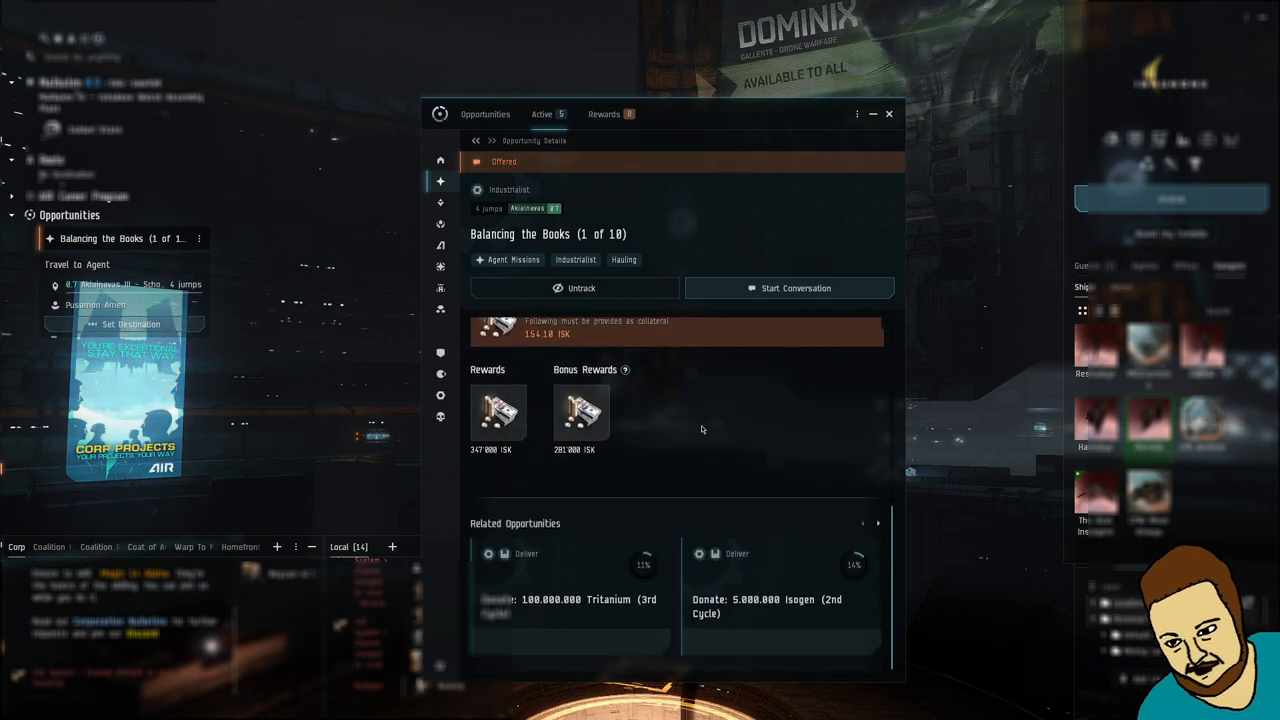
{"action": "scroll", "scroll_direction": "down", "scroll_amount": 3}
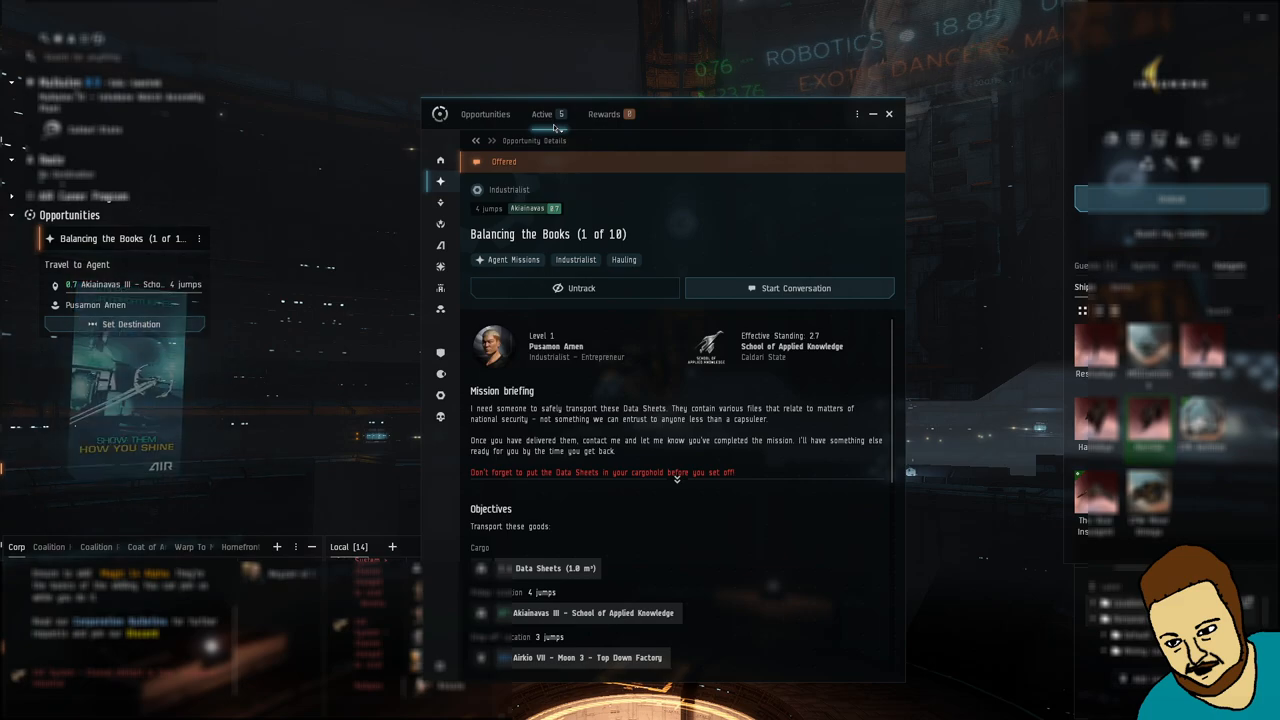
- Return to the Opportunities overview and close the Agency window
{"action": "left_click", "coordinate": [484, 114]}
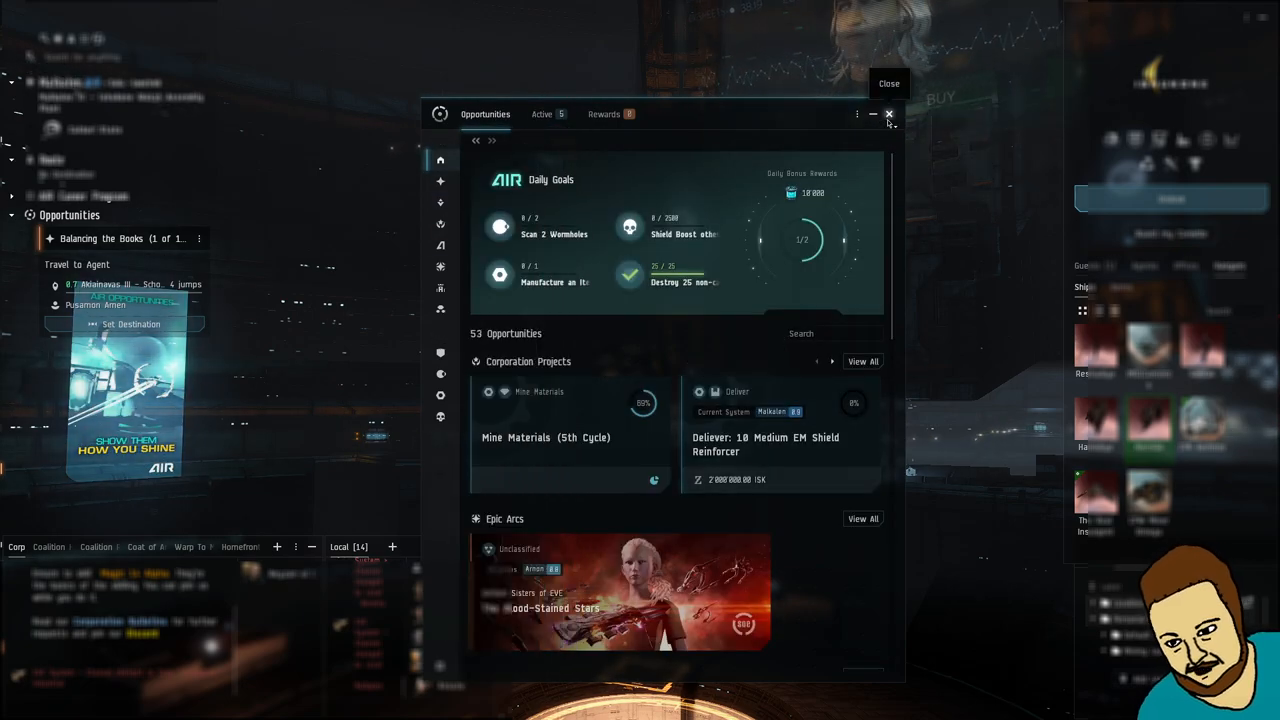
{"action": "left_click", "coordinate": [888, 114]}
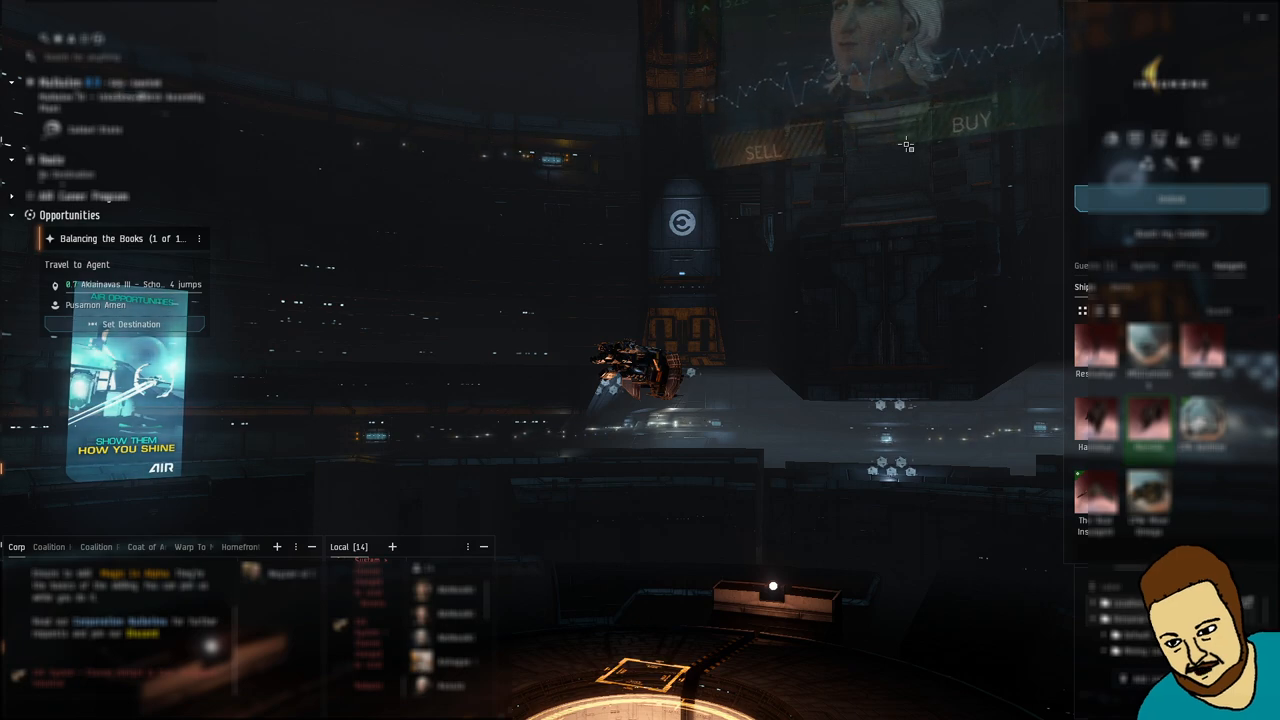